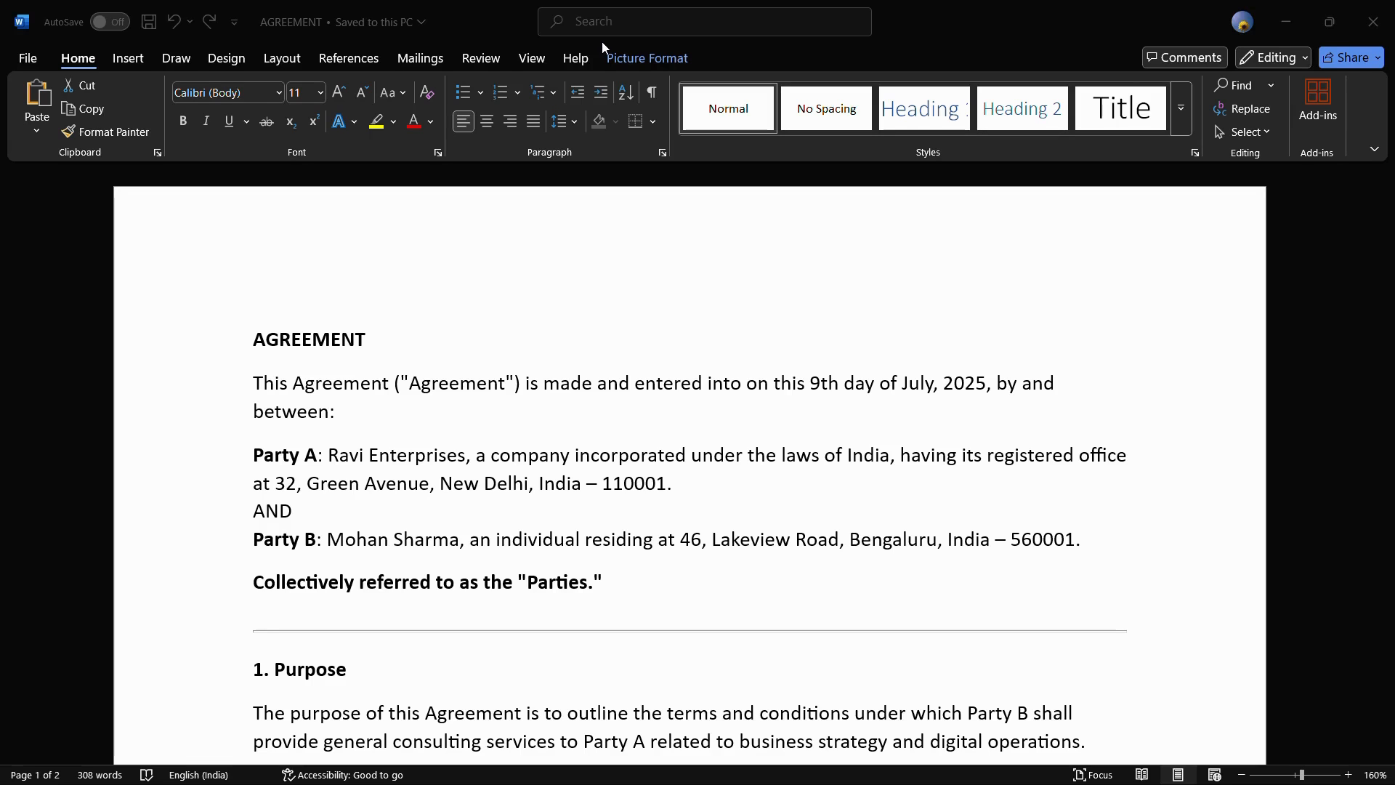
{"action": "mouse_move", "coordinate": [404, 327]}
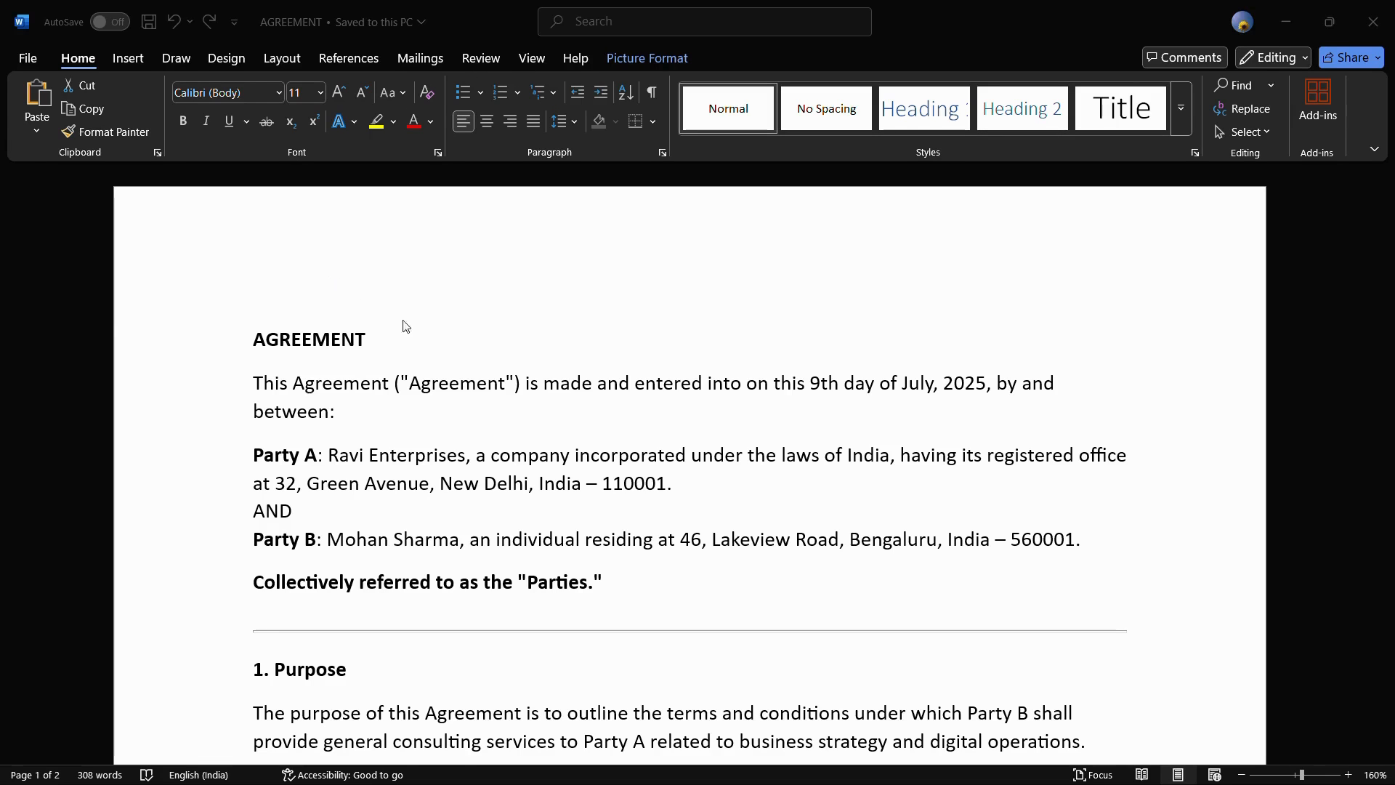
- Show the Margins preset list from the Layout ribbon over the agreement
{"action": "scroll", "scroll_direction": "down", "scroll_amount": 3}
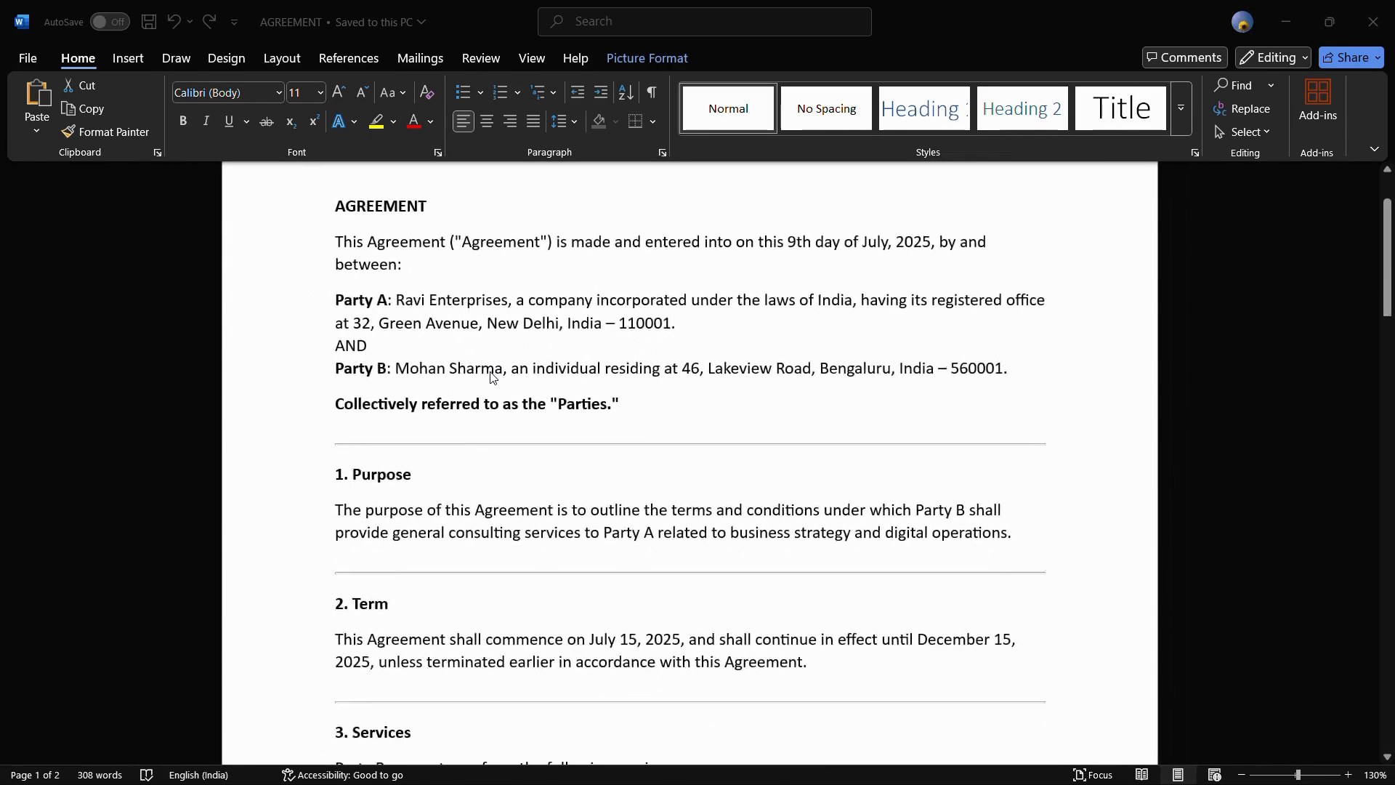
{"action": "scroll", "scroll_direction": "up", "scroll_amount": 3}
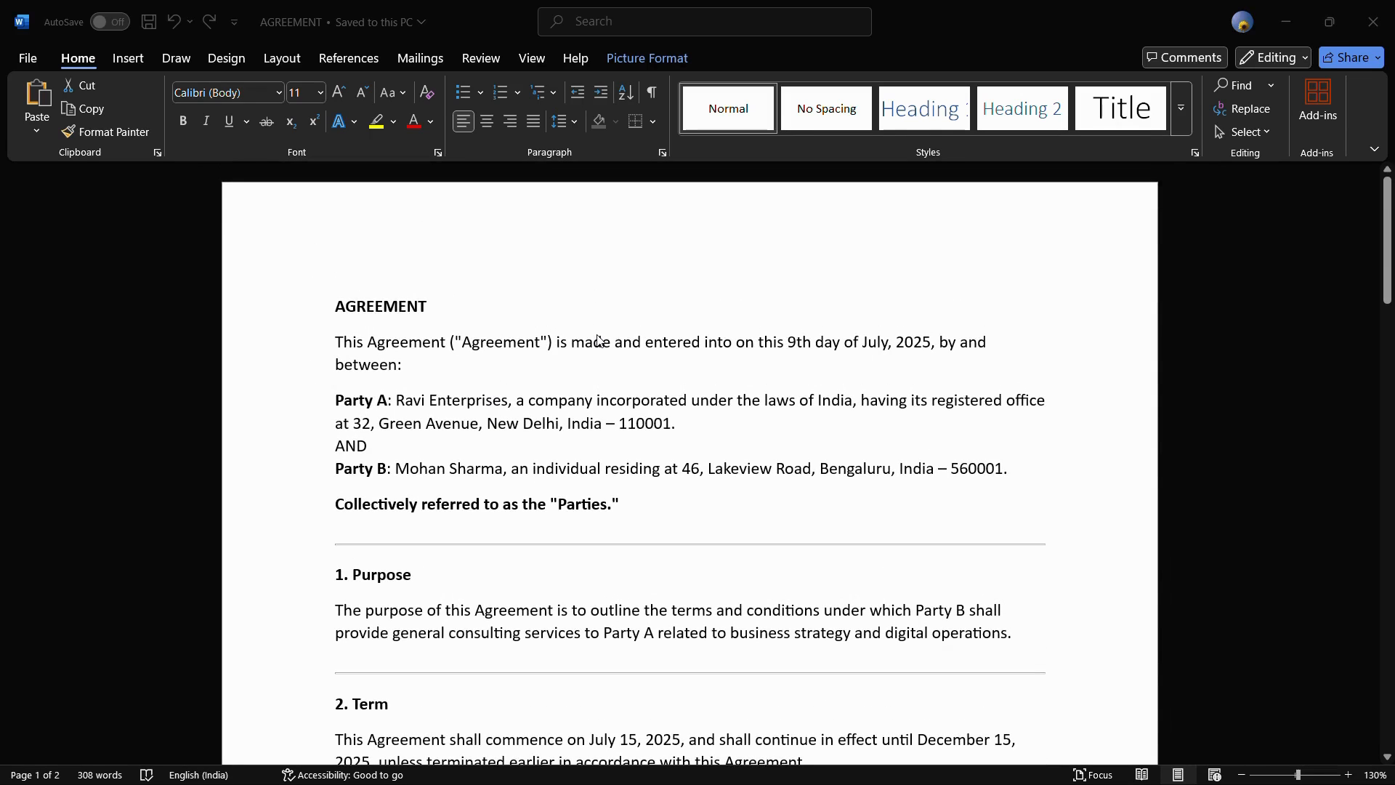
{"action": "mouse_move", "coordinate": [381, 359]}
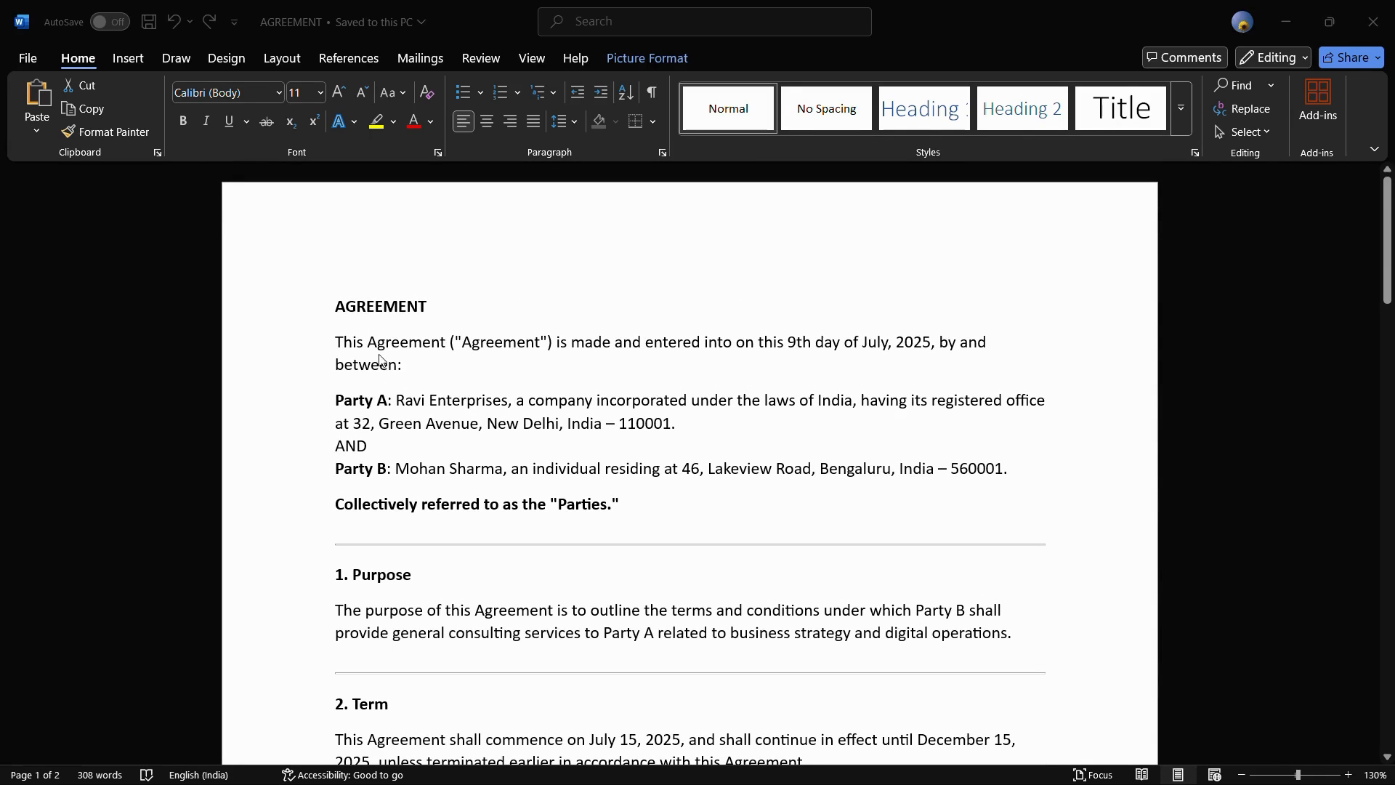
{"action": "mouse_move", "coordinate": [373, 295]}
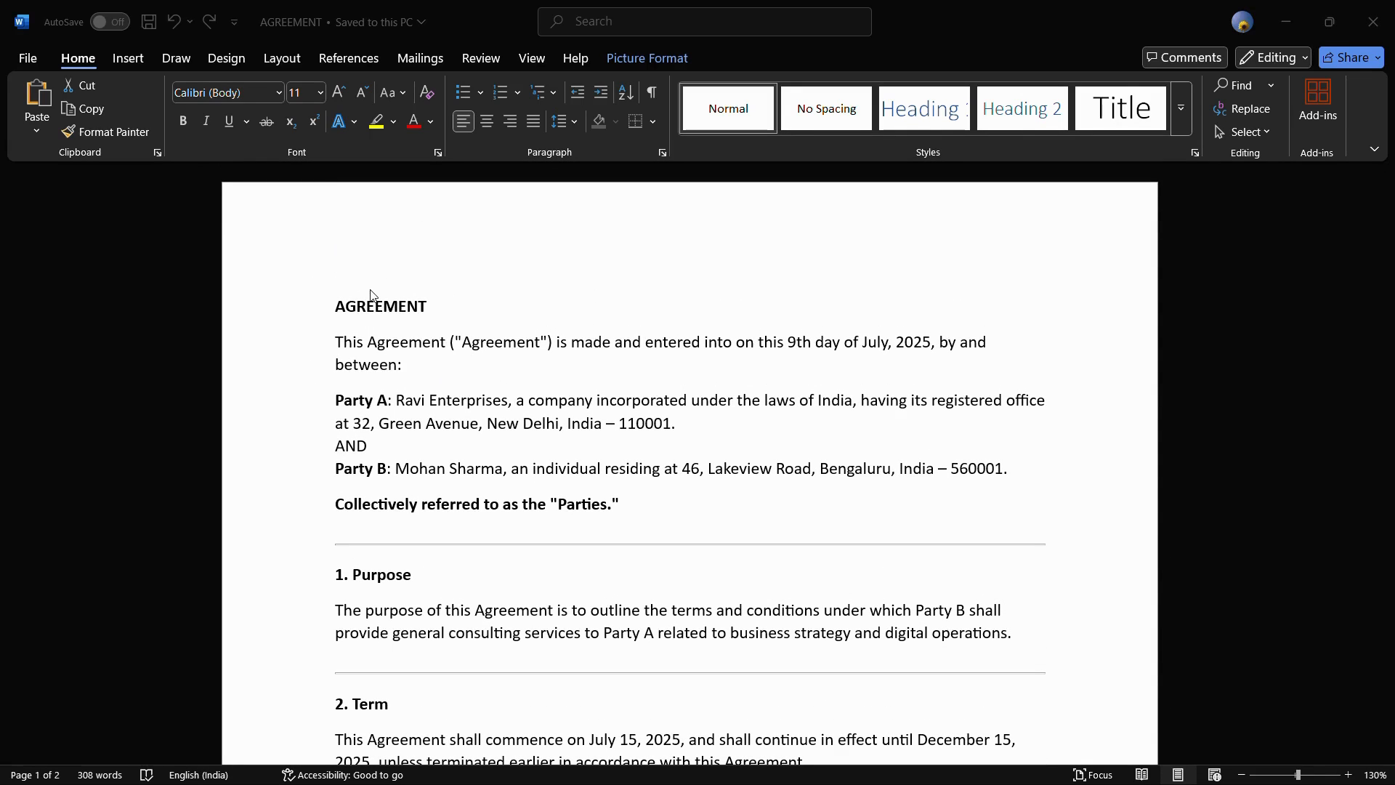
{"action": "scroll", "scroll_direction": "down", "scroll_amount": 3}
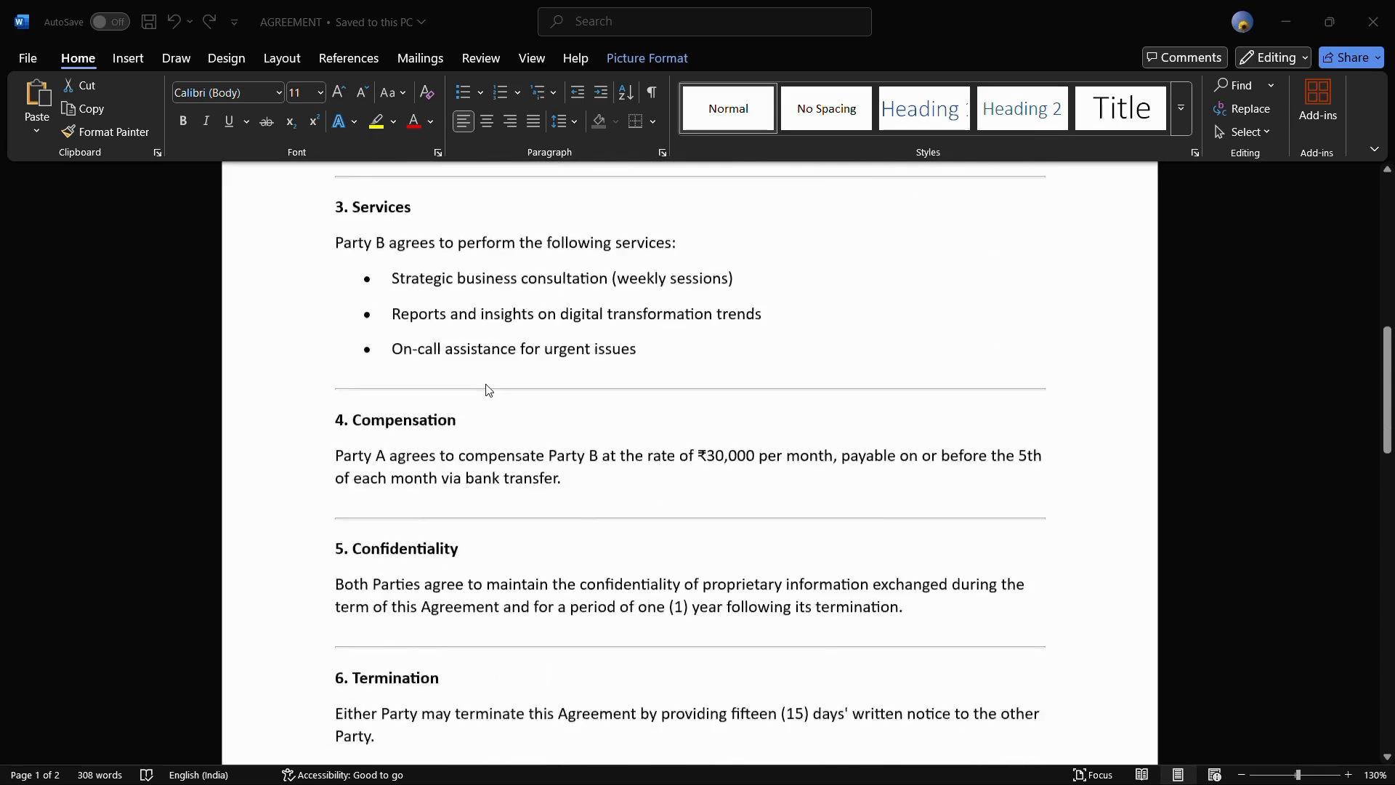
{"action": "scroll", "scroll_direction": "up", "scroll_amount": 3}
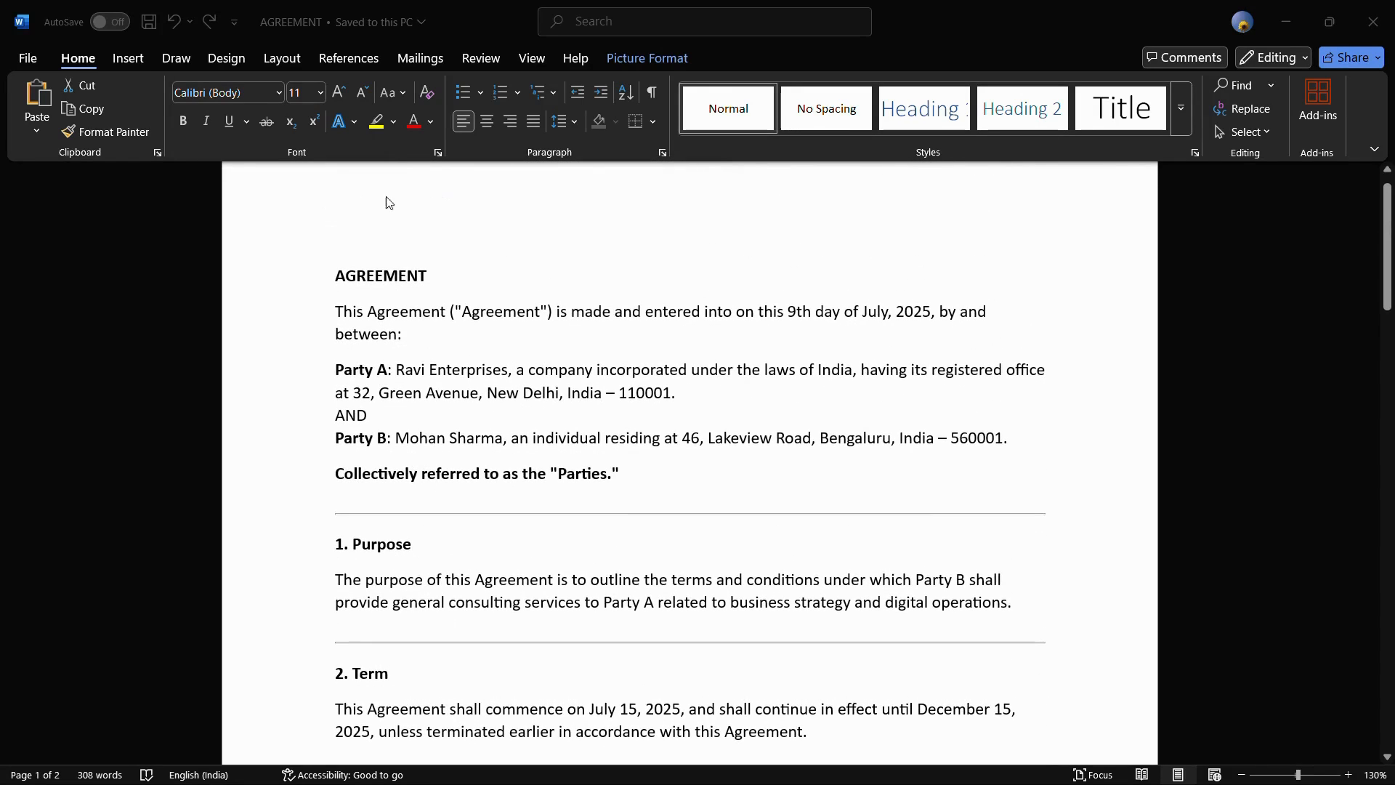
{"action": "mouse_move", "coordinate": [375, 272]}
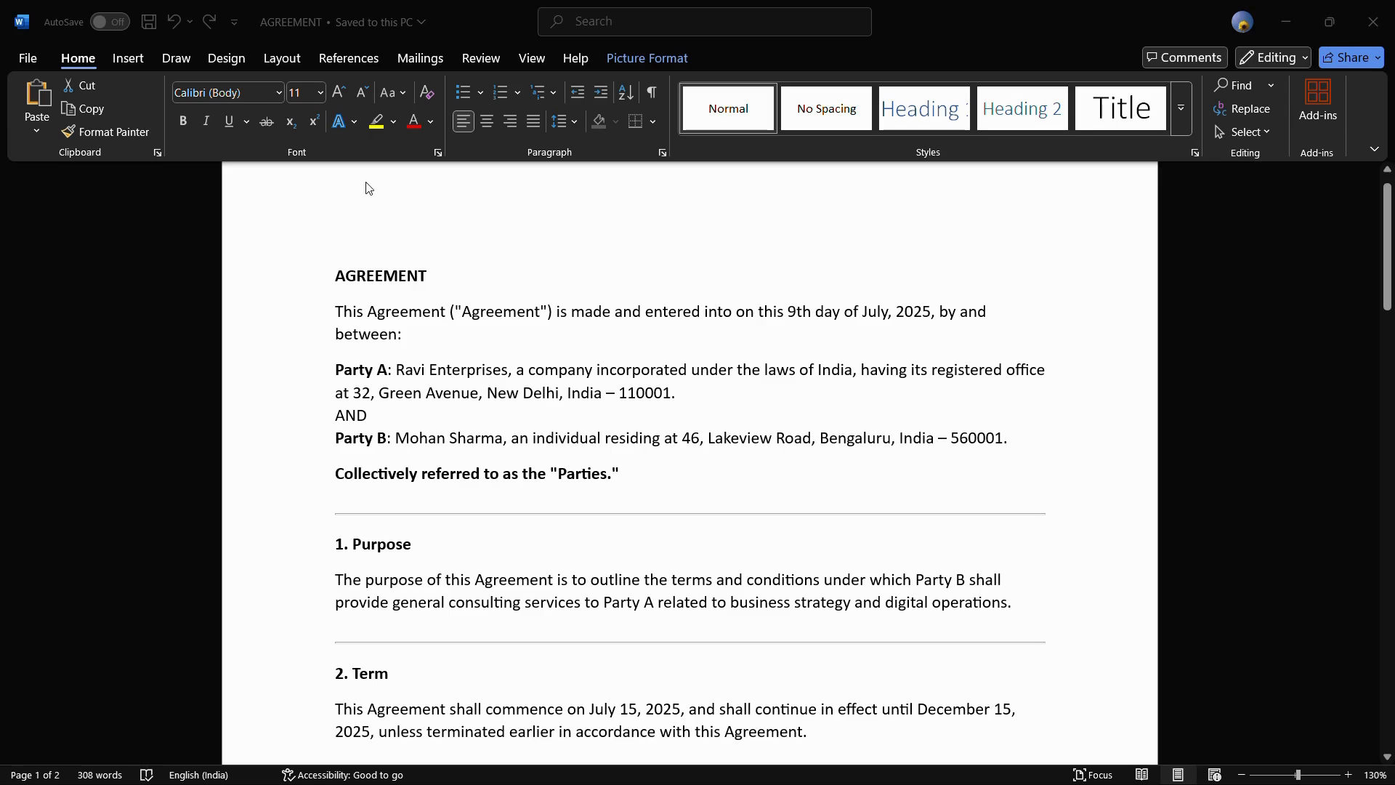
{"action": "mouse_move", "coordinate": [393, 201]}
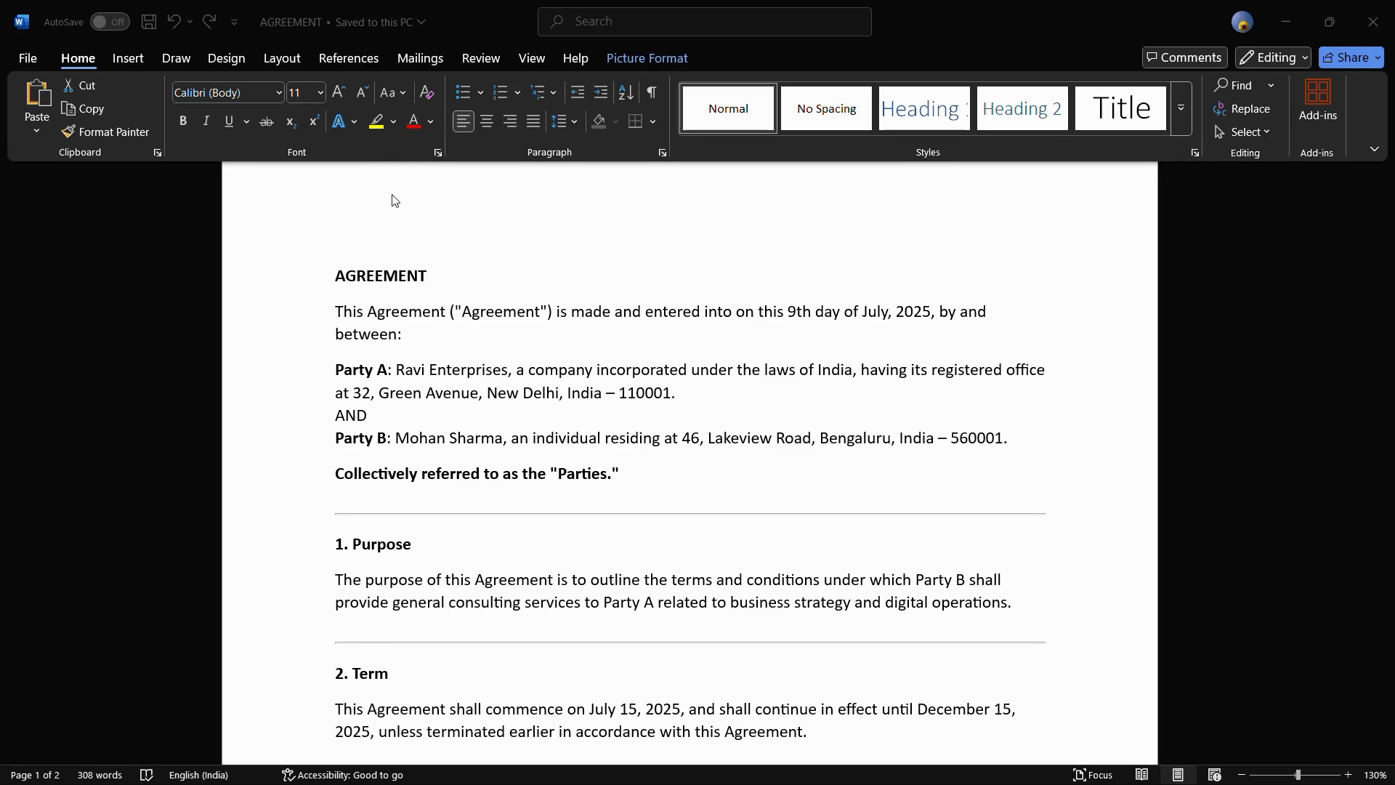
{"action": "mouse_move", "coordinate": [394, 297]}
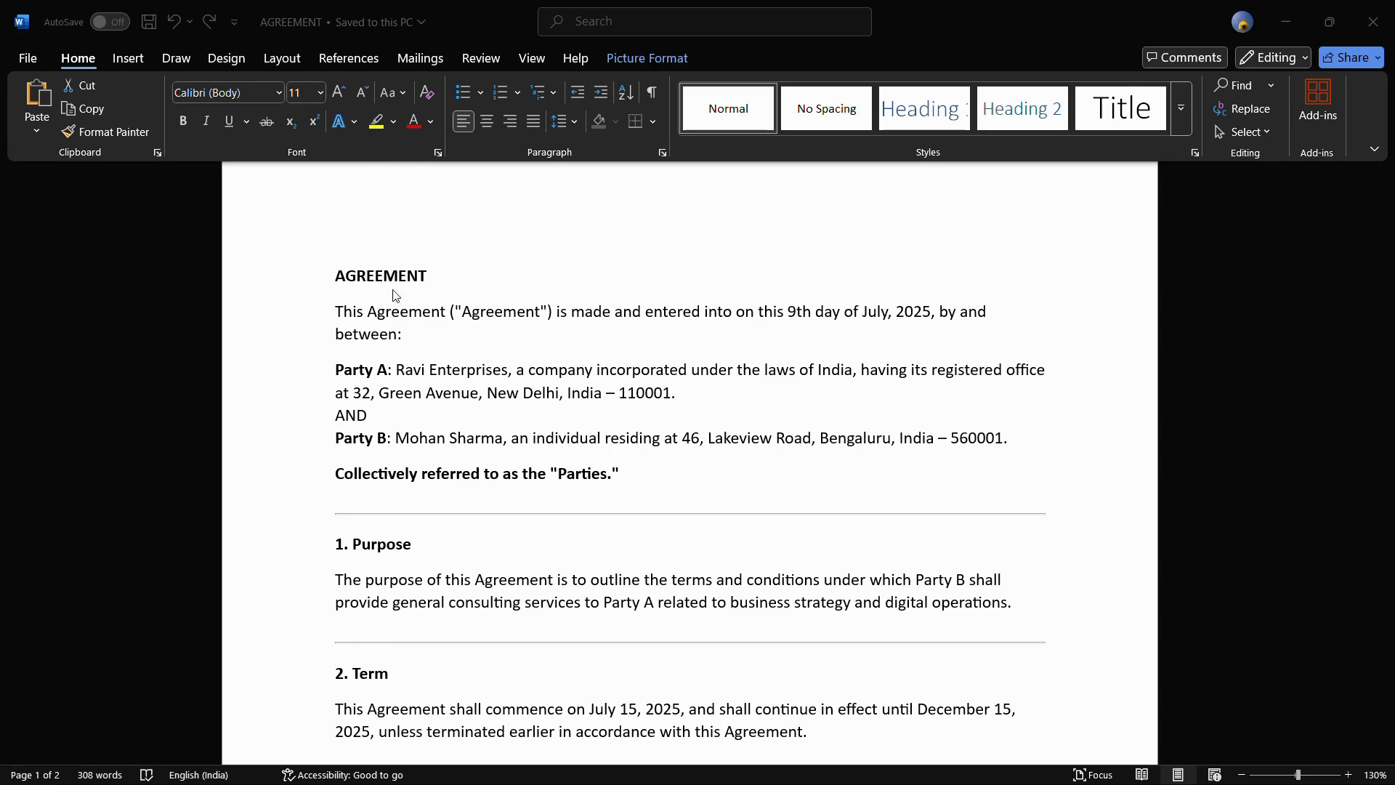
{"action": "mouse_move", "coordinate": [1076, 494]}
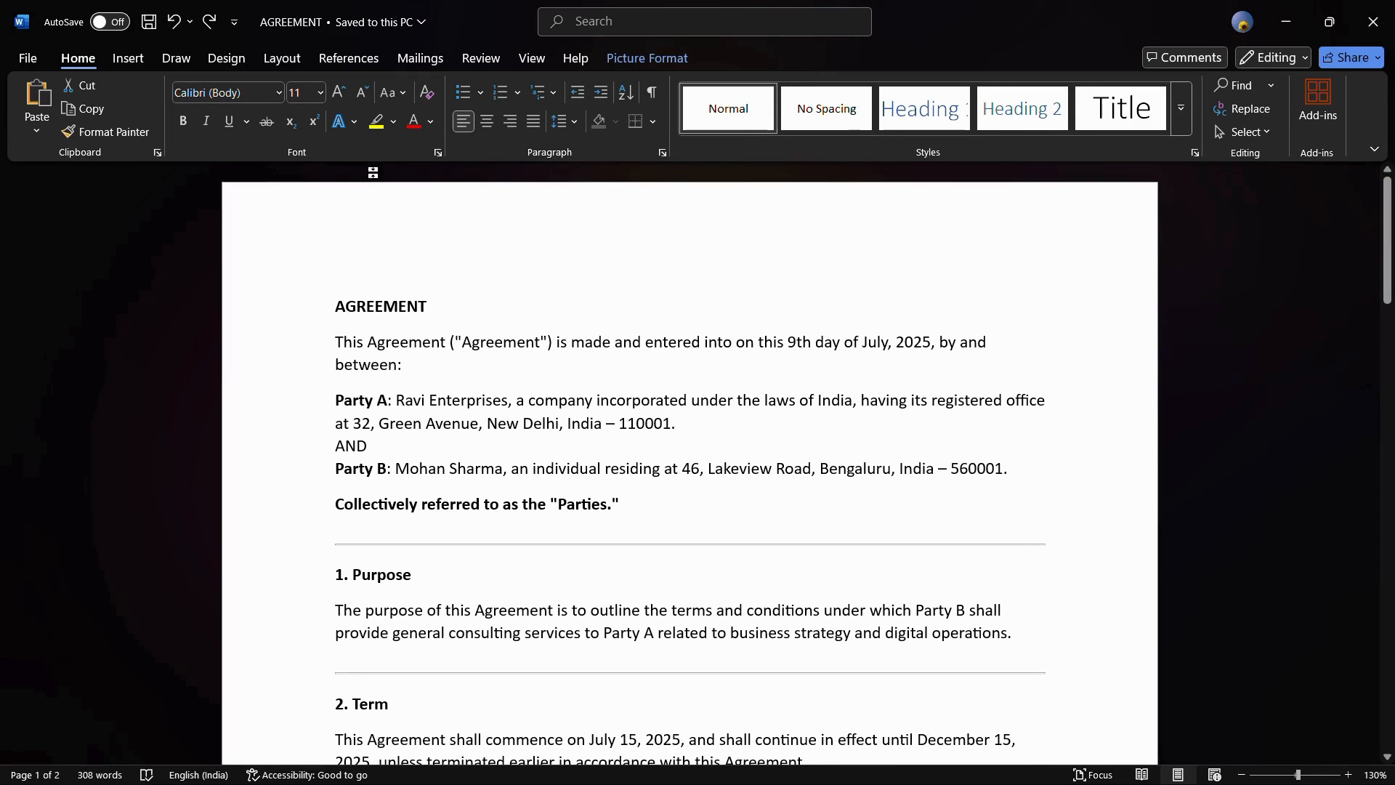
{"action": "mouse_move", "coordinate": [281, 58]}
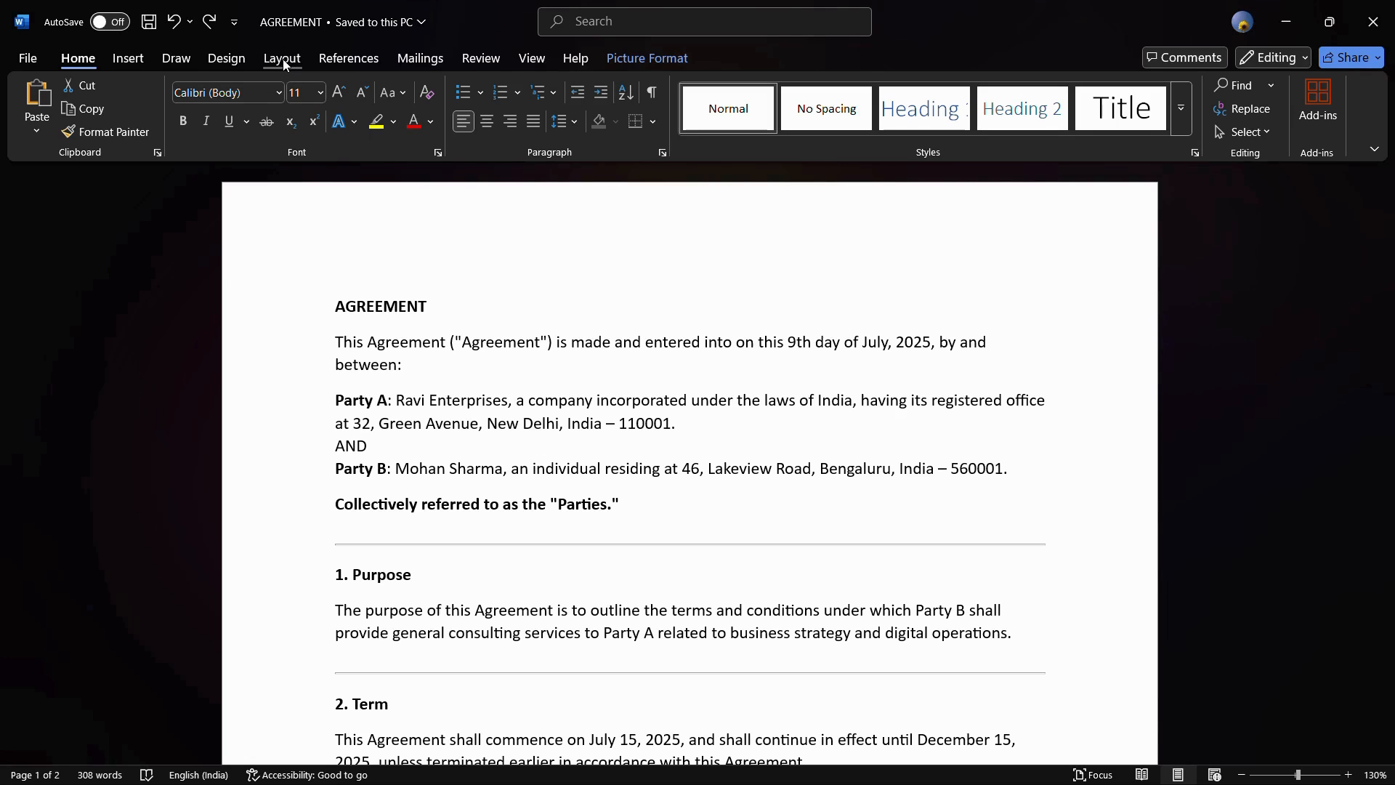
{"action": "left_click", "coordinate": [281, 58]}
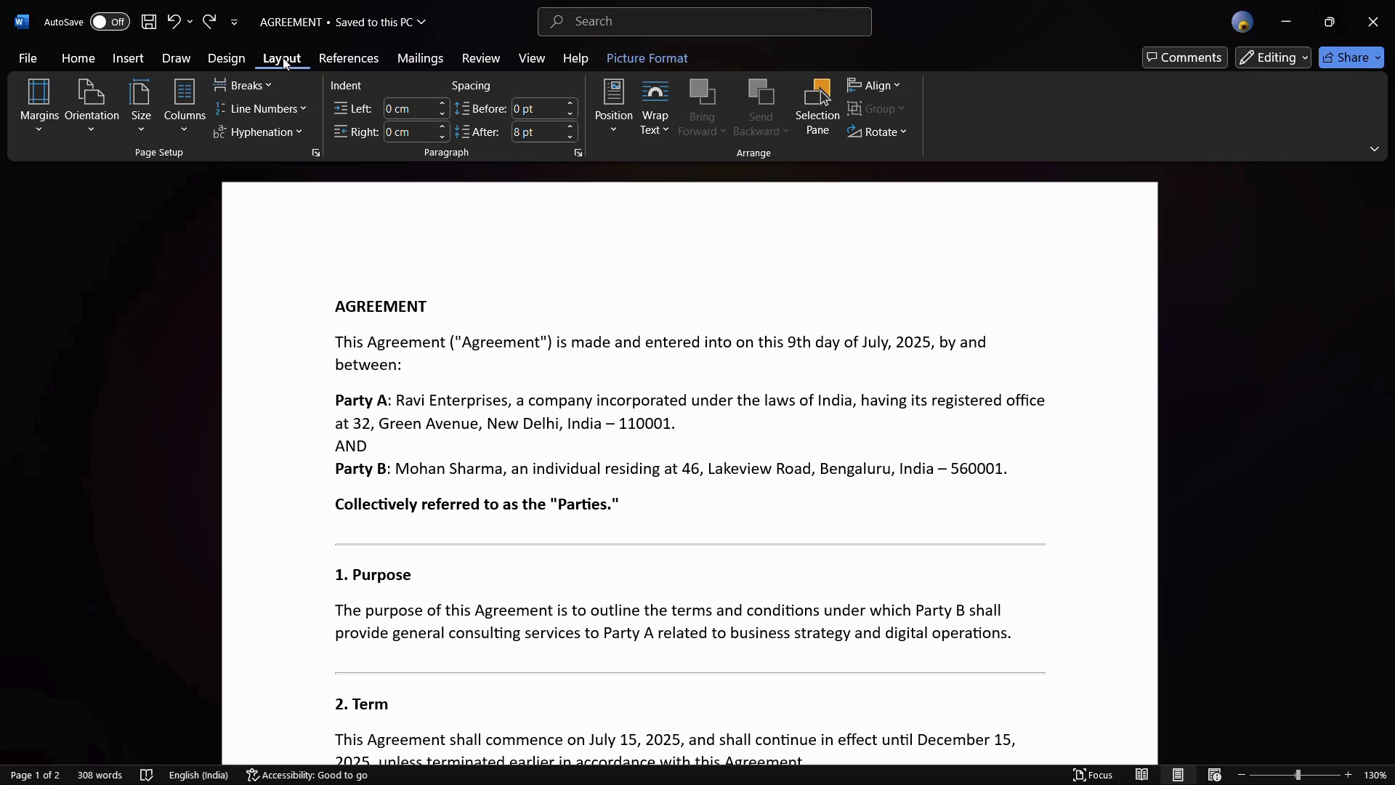
{"action": "mouse_move", "coordinate": [272, 142]}
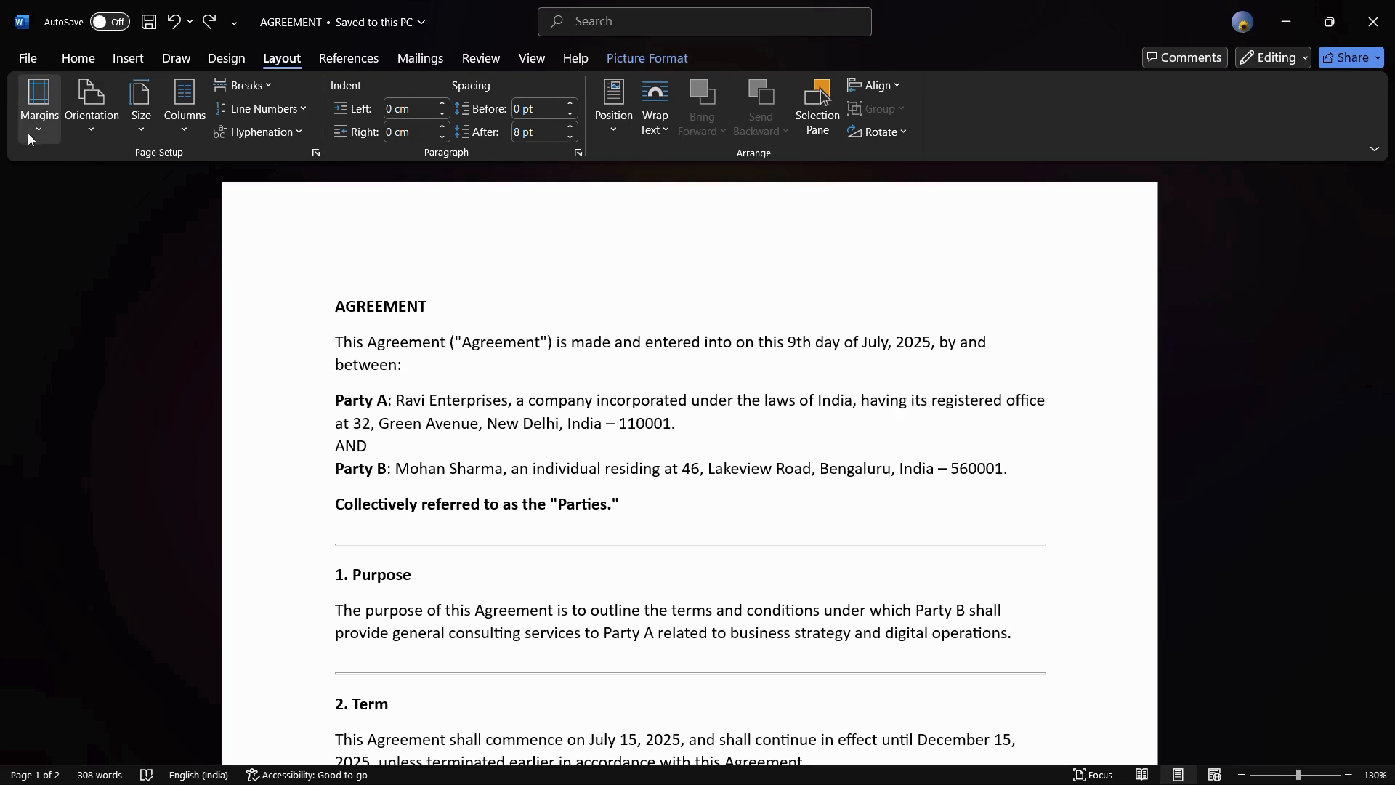
{"action": "mouse_move", "coordinate": [37, 102]}
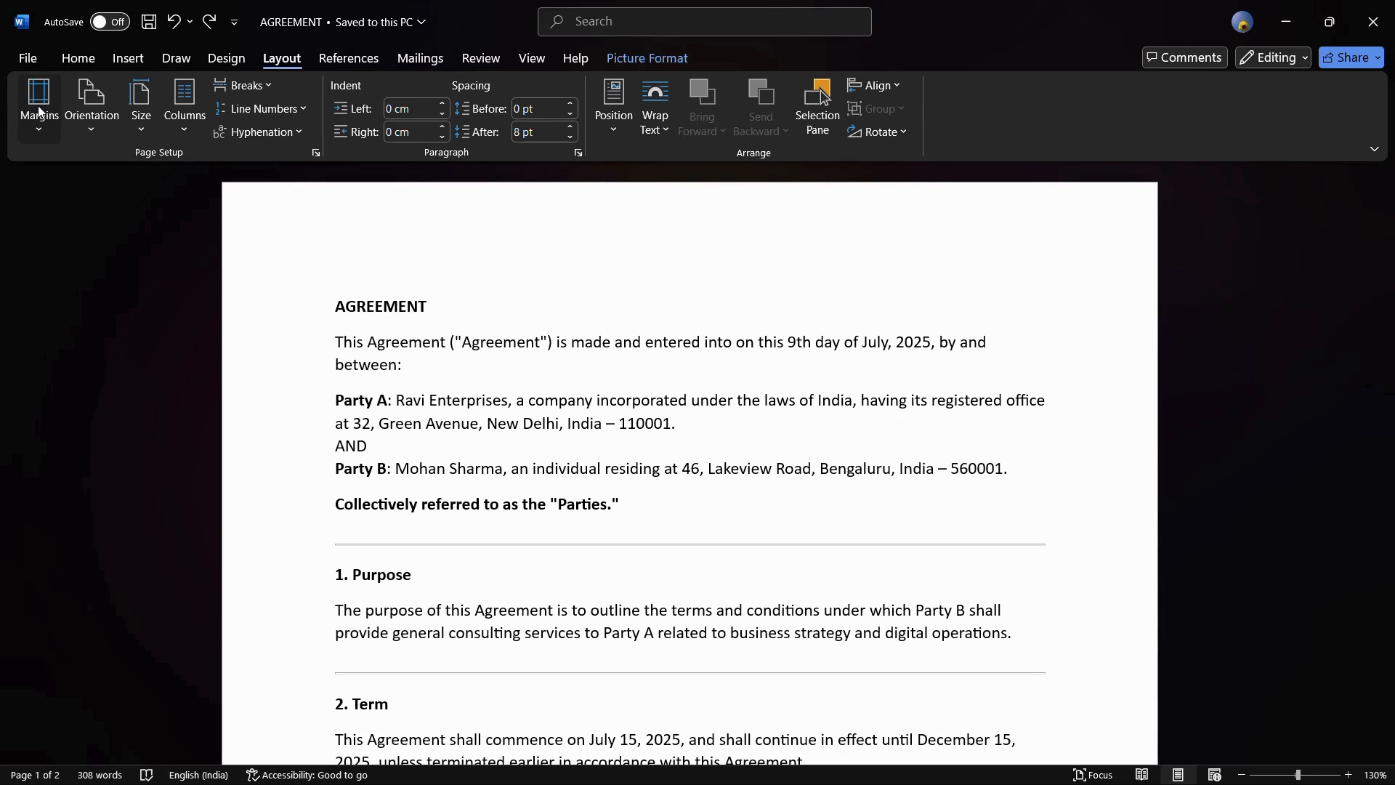
{"action": "left_click", "coordinate": [38, 101]}
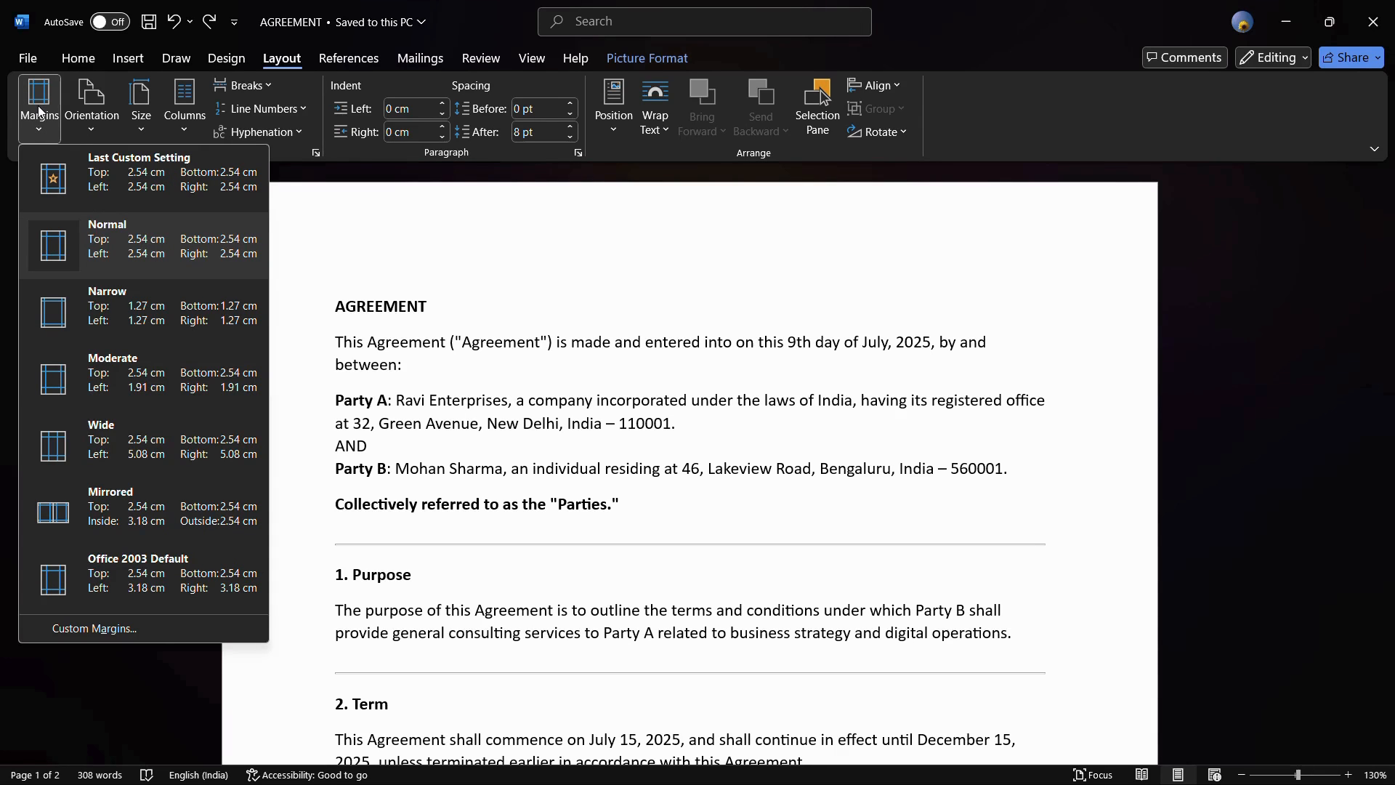
{"action": "mouse_move", "coordinate": [122, 628]}
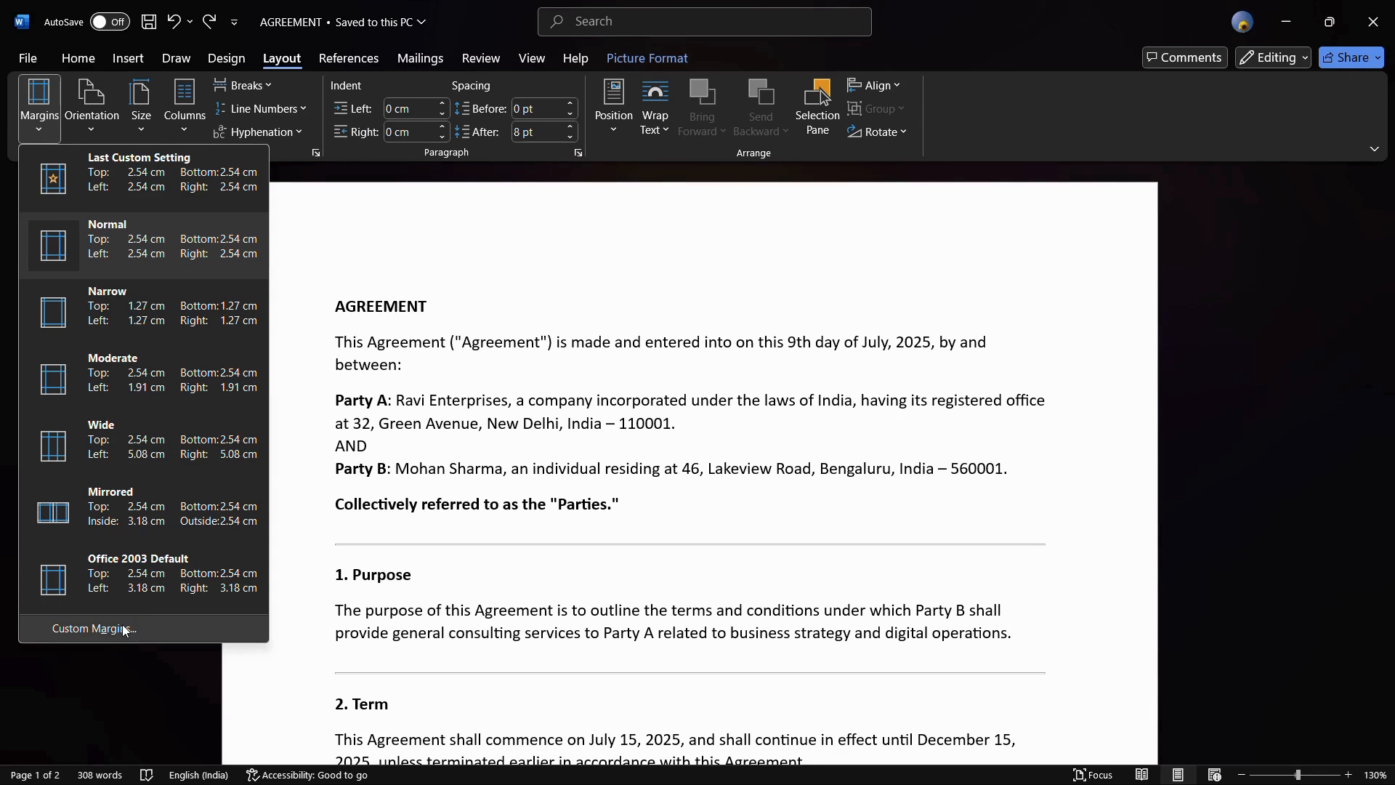
- In Custom Margins, replace 2.54 cm with 1" for Top, Left, Bottom and Right
{"action": "left_click", "coordinate": [93, 629]}
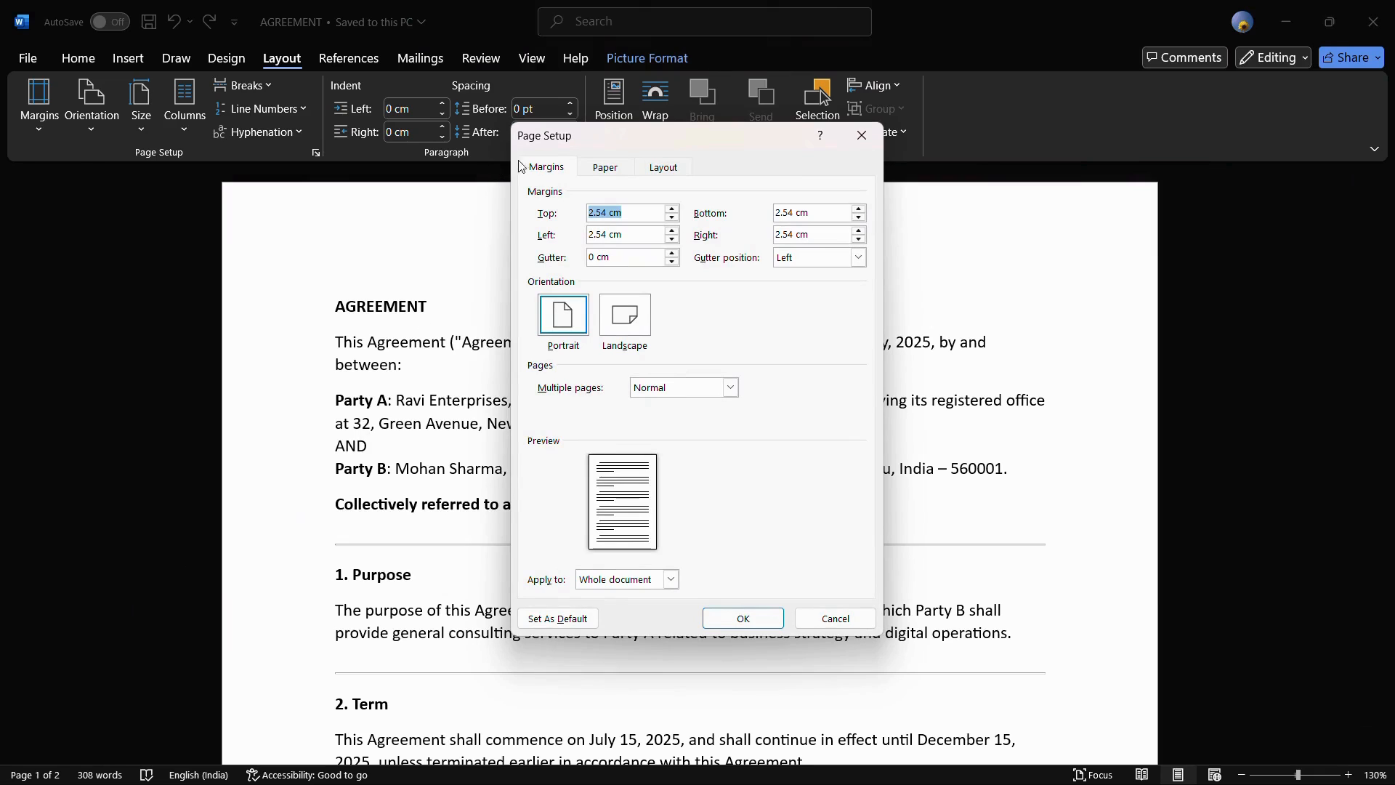
{"action": "mouse_move", "coordinate": [572, 144]}
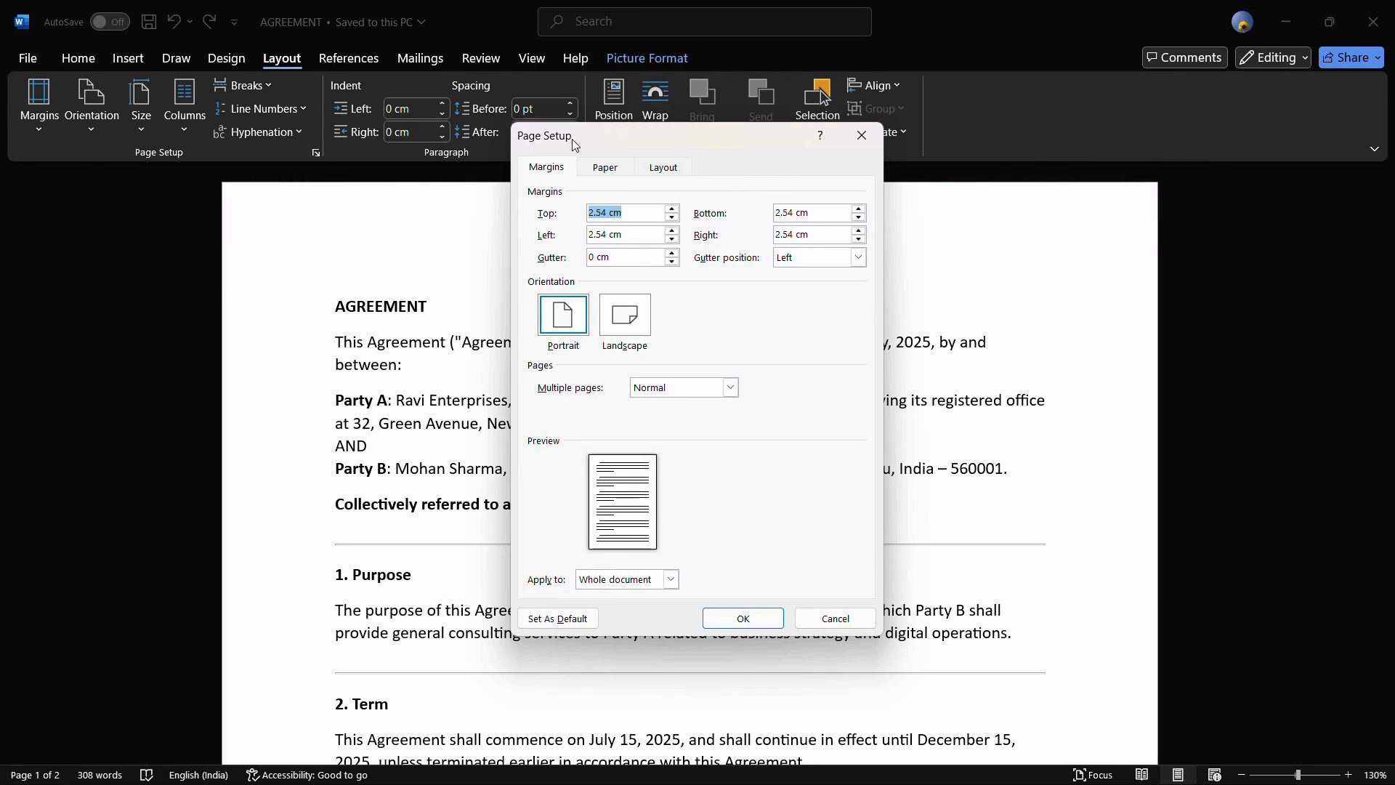
{"action": "mouse_move", "coordinate": [586, 139]}
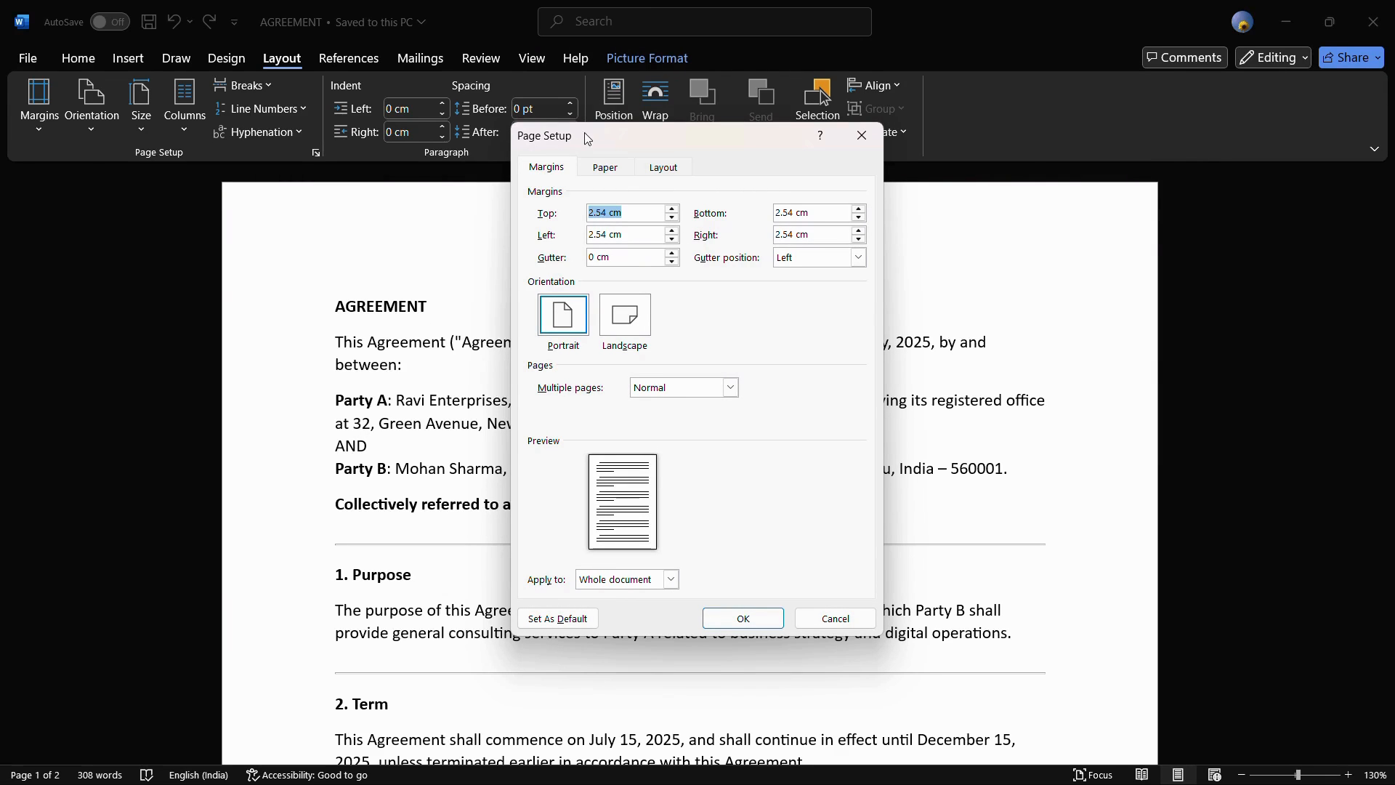
{"action": "mouse_move", "coordinate": [573, 224]}
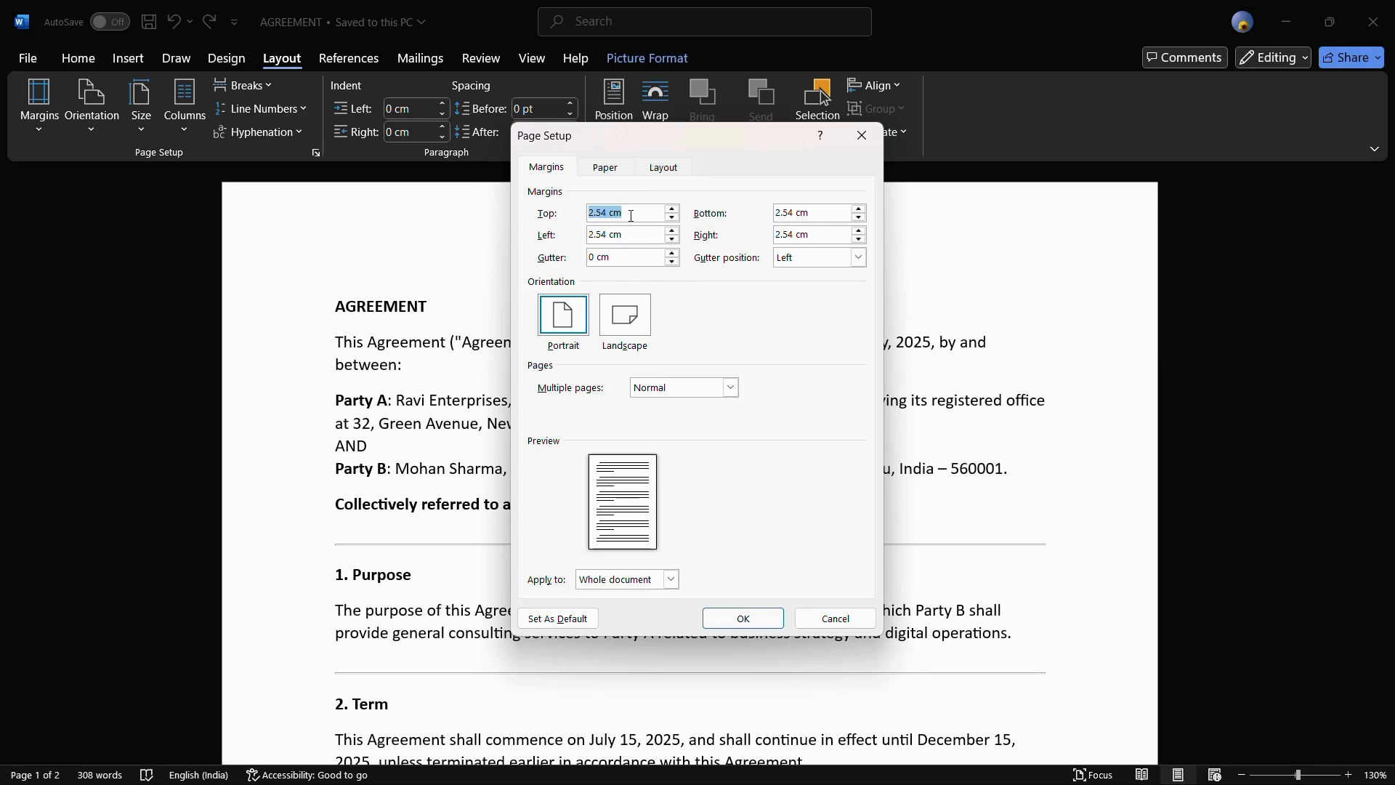
{"action": "mouse_move", "coordinate": [636, 239]}
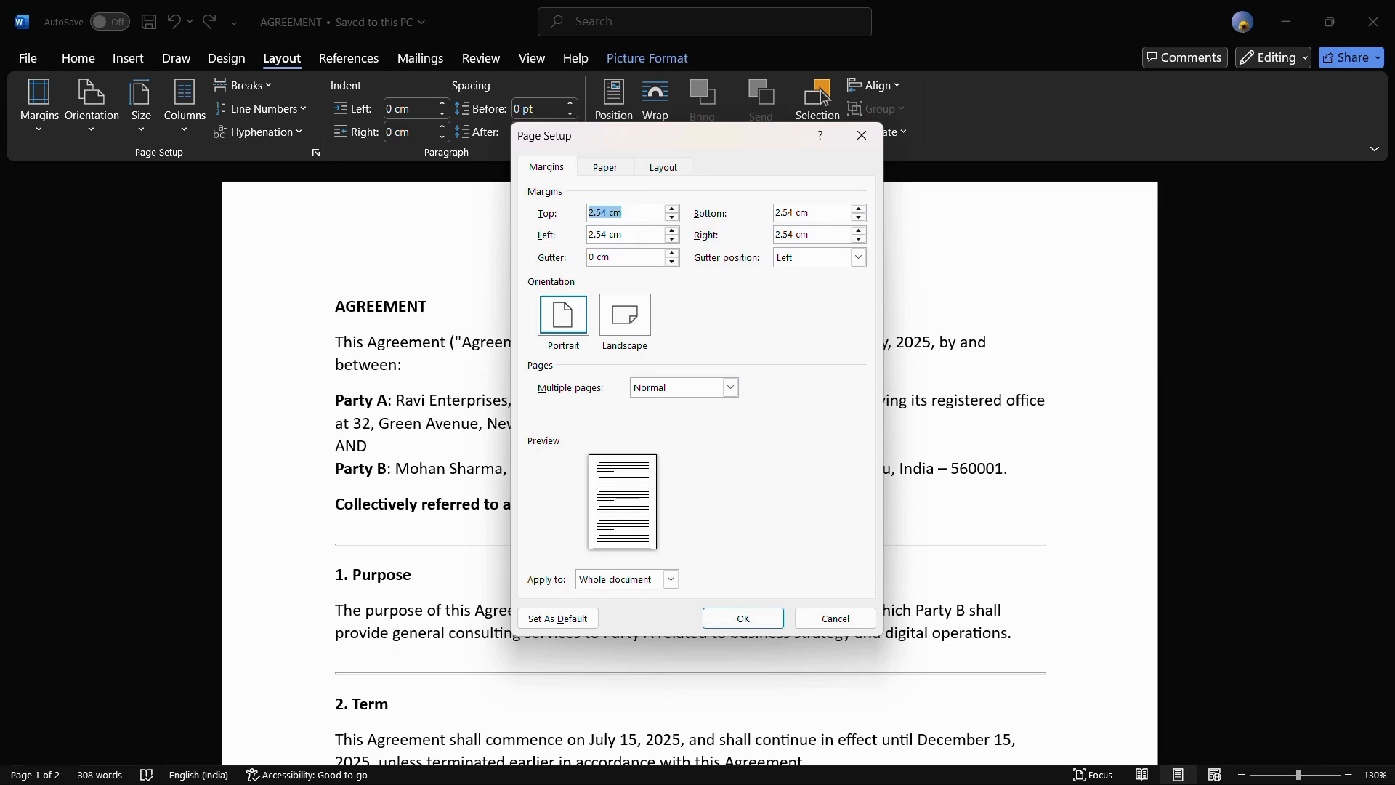
{"action": "mouse_move", "coordinate": [632, 214]}
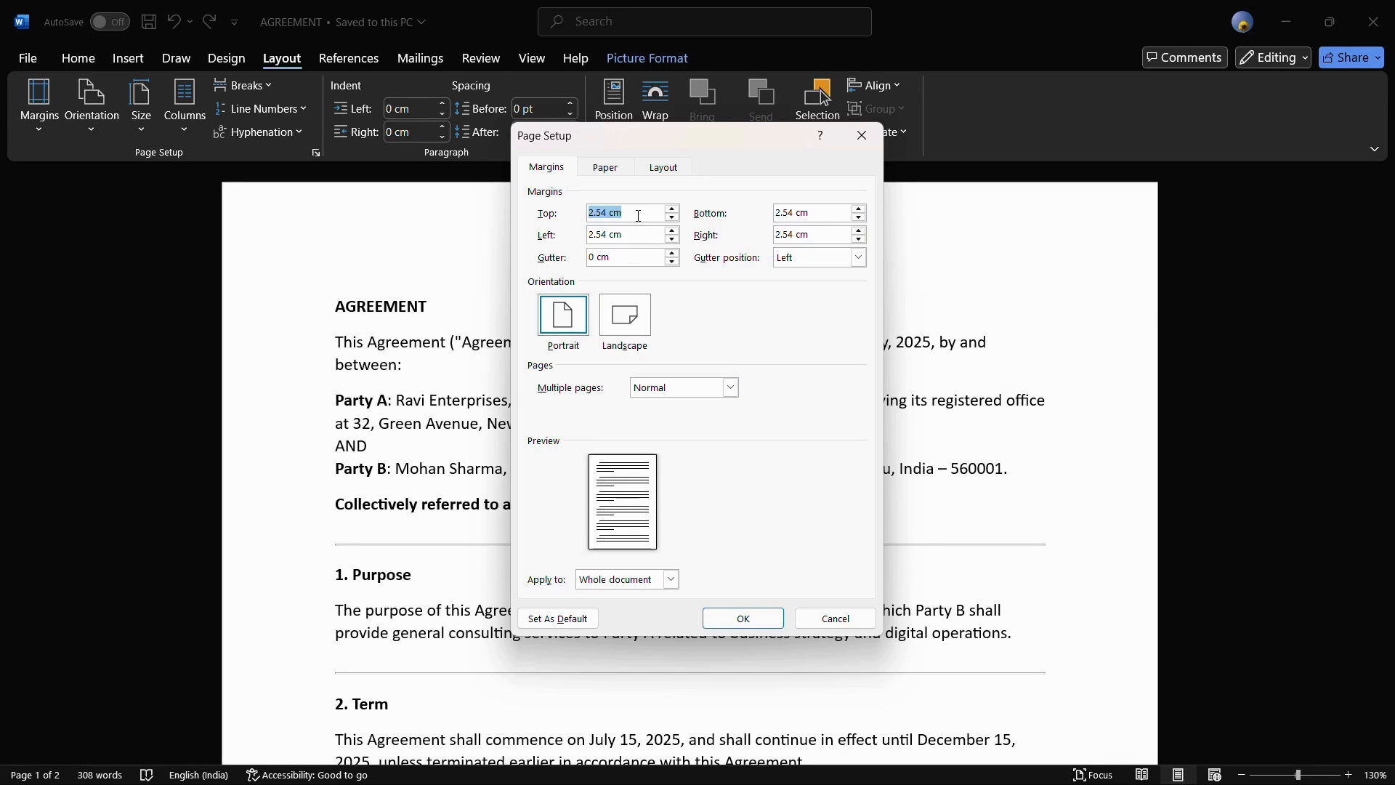
{"action": "mouse_move", "coordinate": [650, 231]}
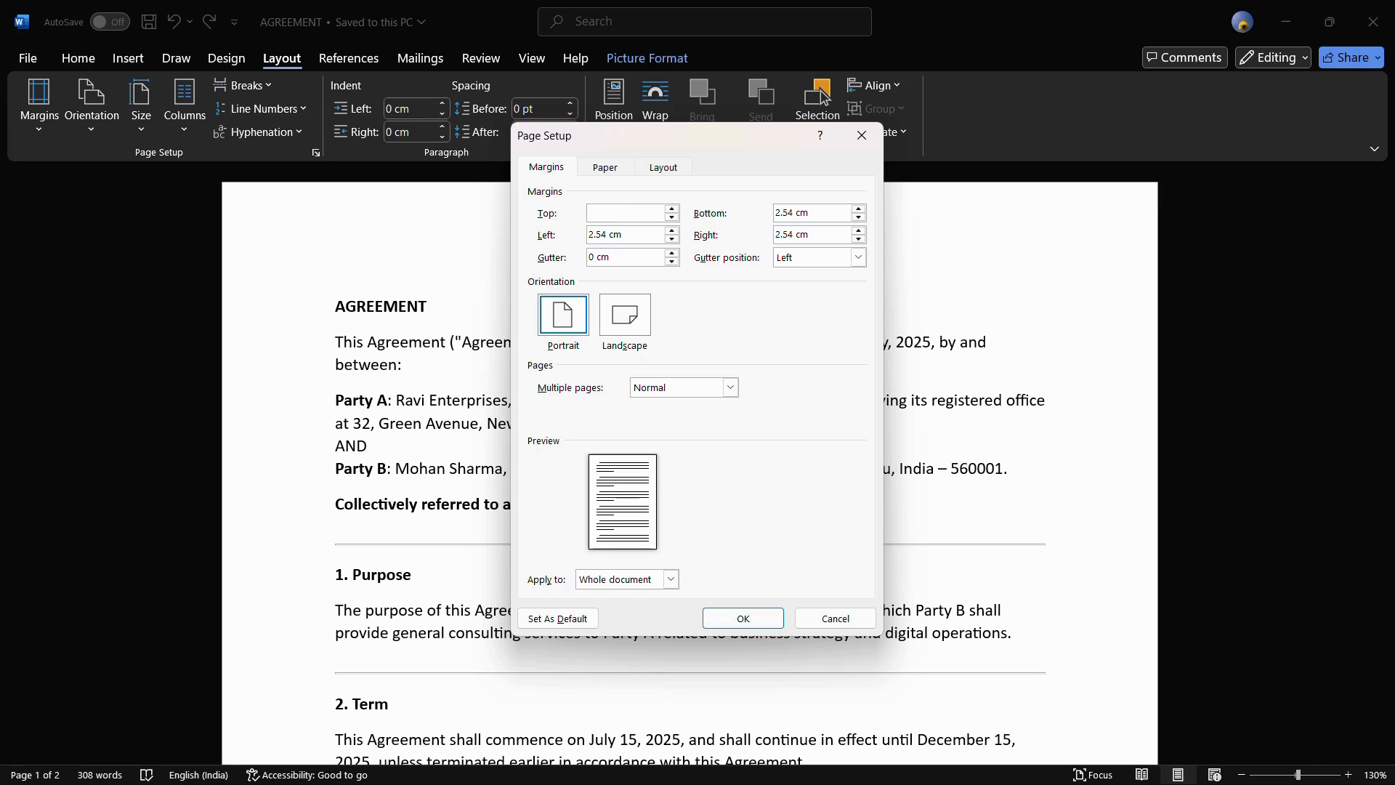
{"action": "type", "text": "1"}
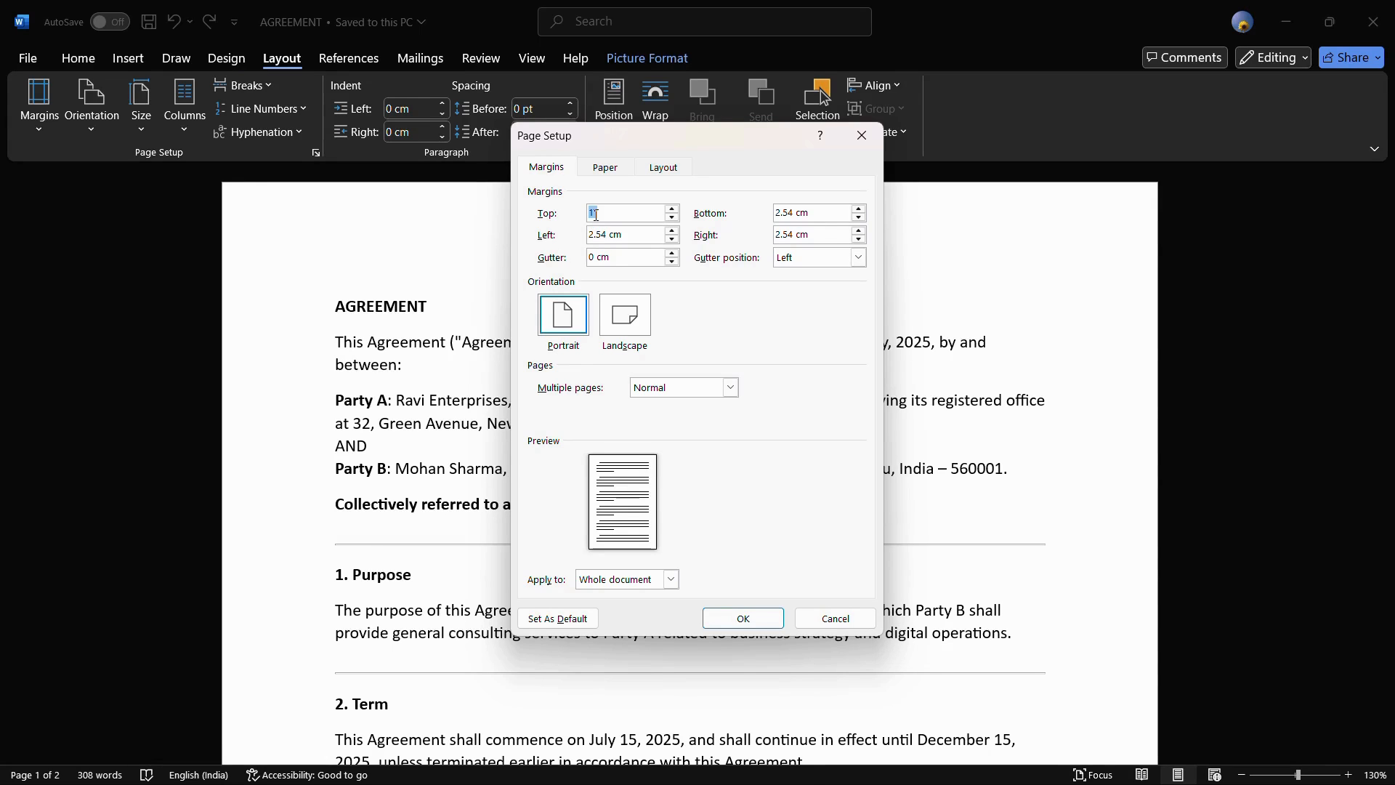
{"action": "right_click", "coordinate": [628, 212]}
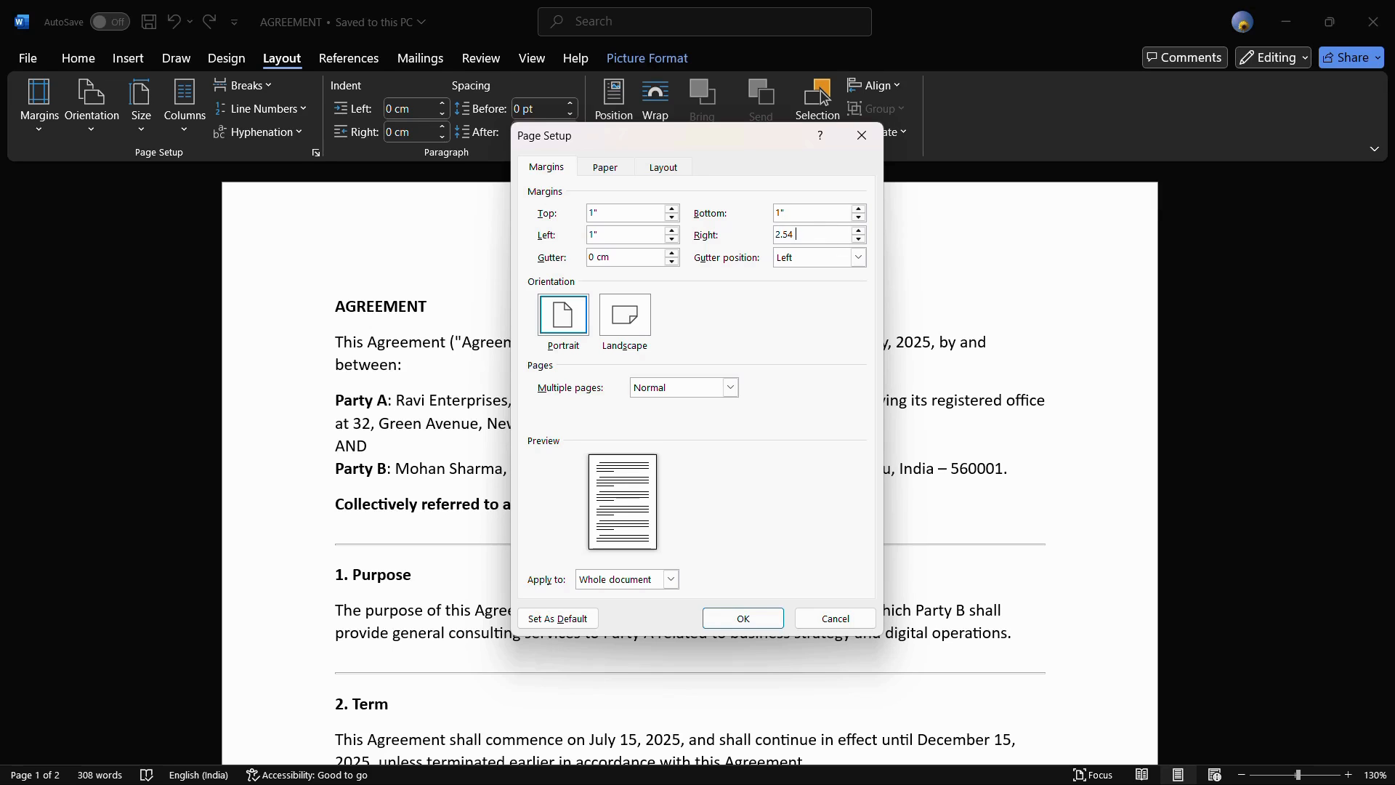
{"action": "type", "text": "1\""}
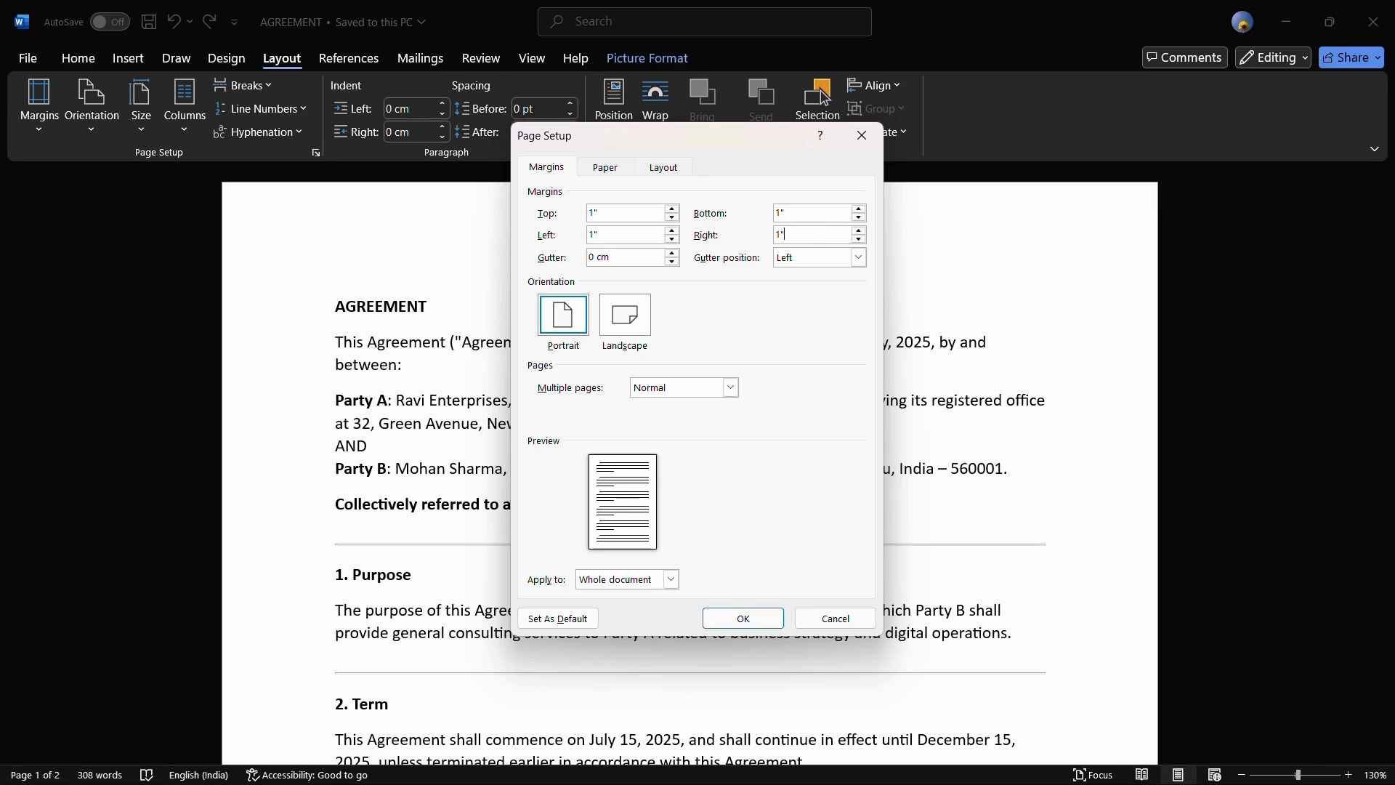
{"action": "mouse_move", "coordinate": [612, 209]}
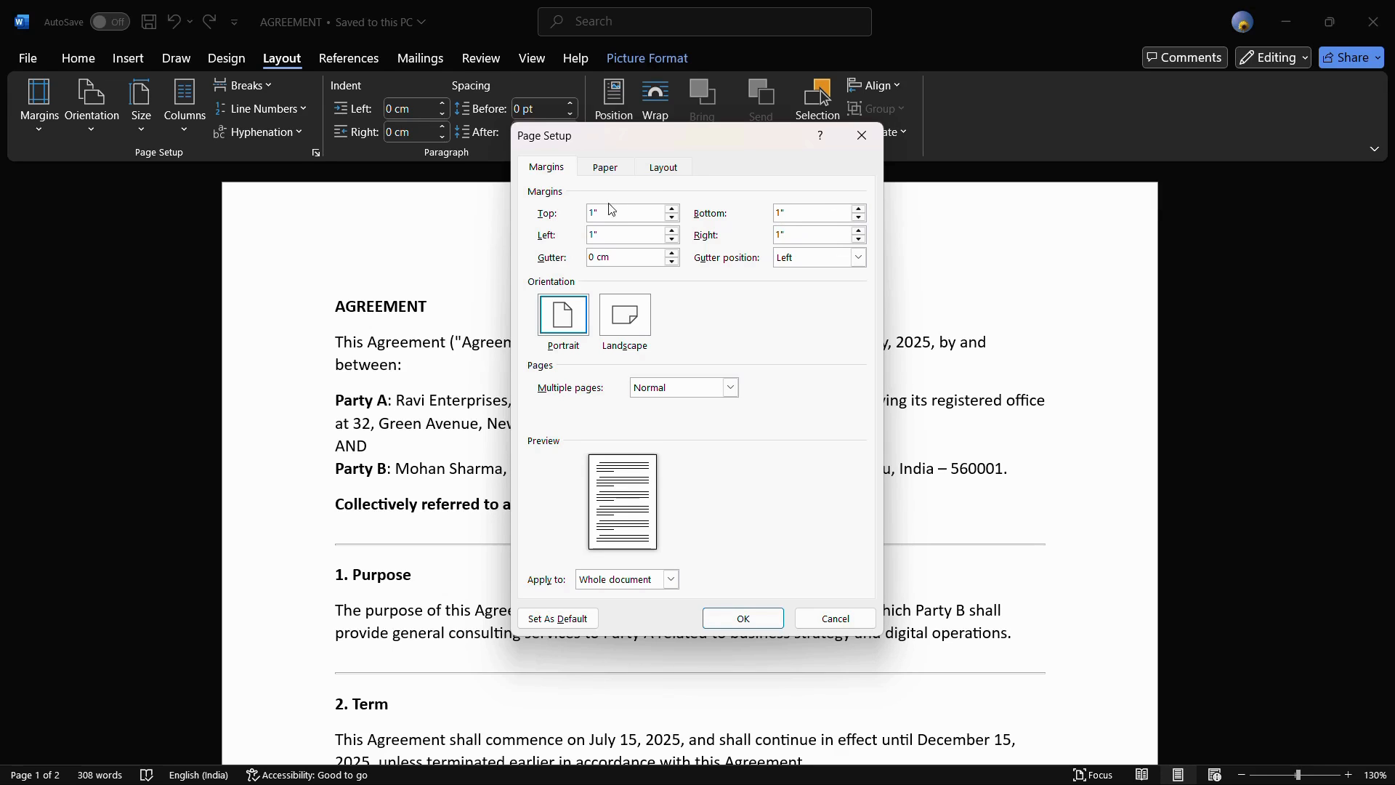
{"action": "mouse_move", "coordinate": [632, 212]}
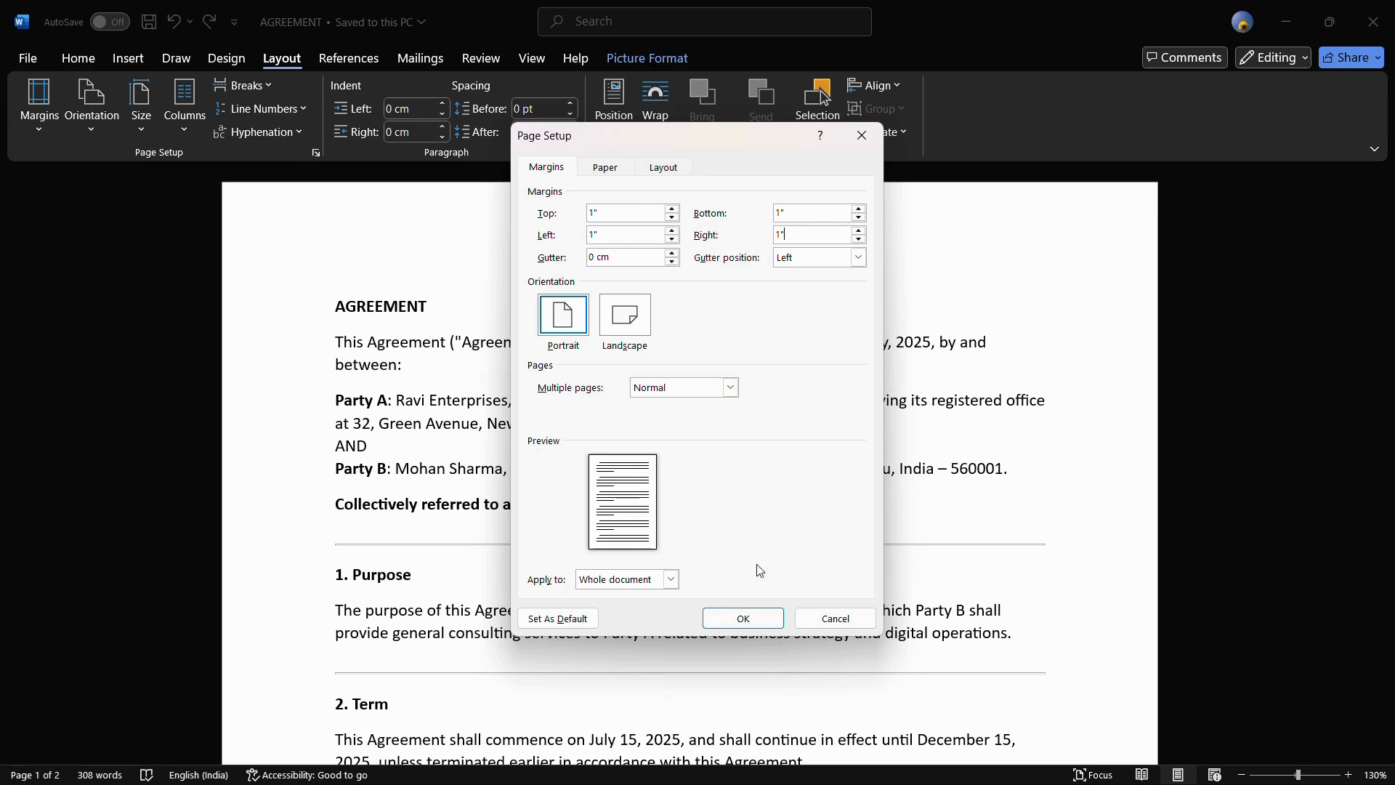
- Apply the 1-inch margins and scroll the agreement back to its first page
{"action": "left_click", "coordinate": [741, 618]}
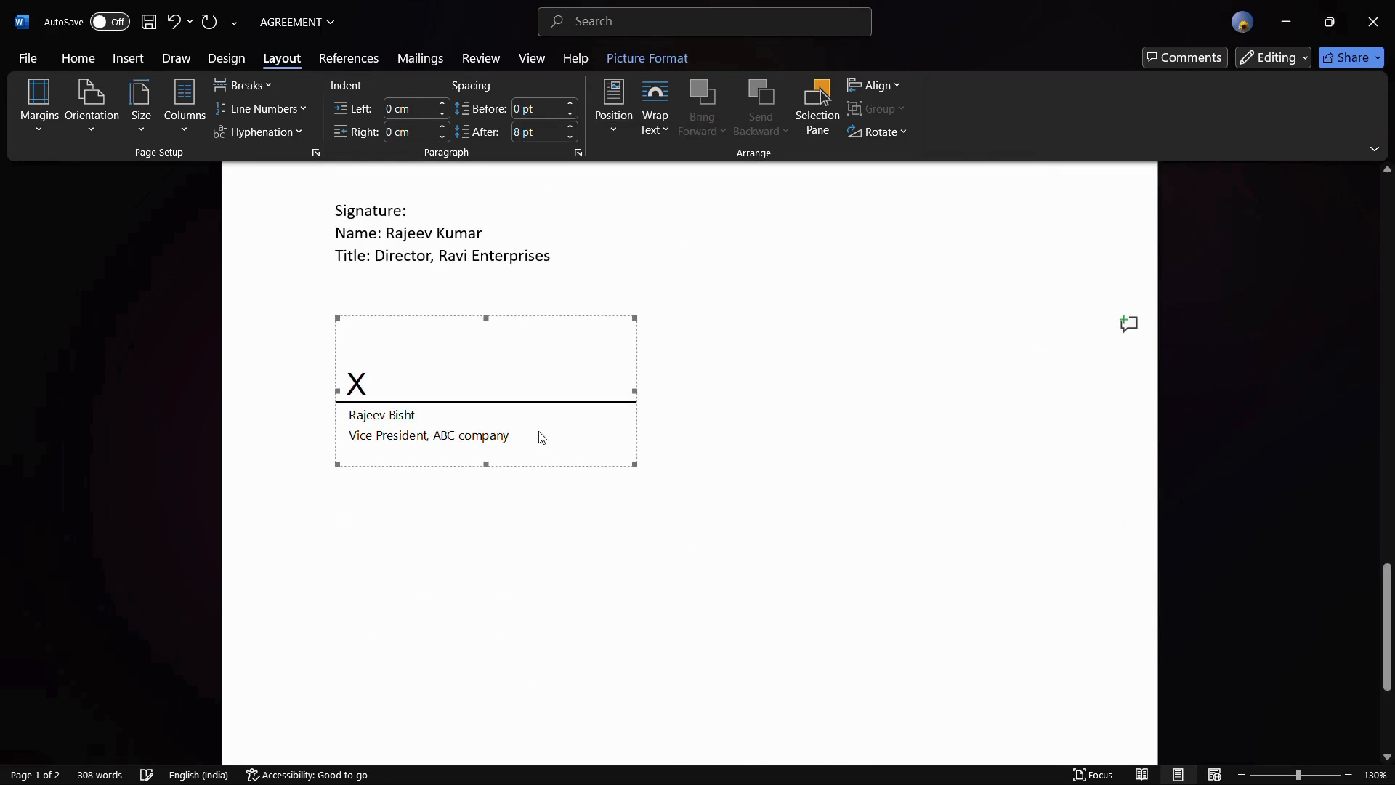
{"action": "scroll", "scroll_direction": "up", "scroll_amount": 3}
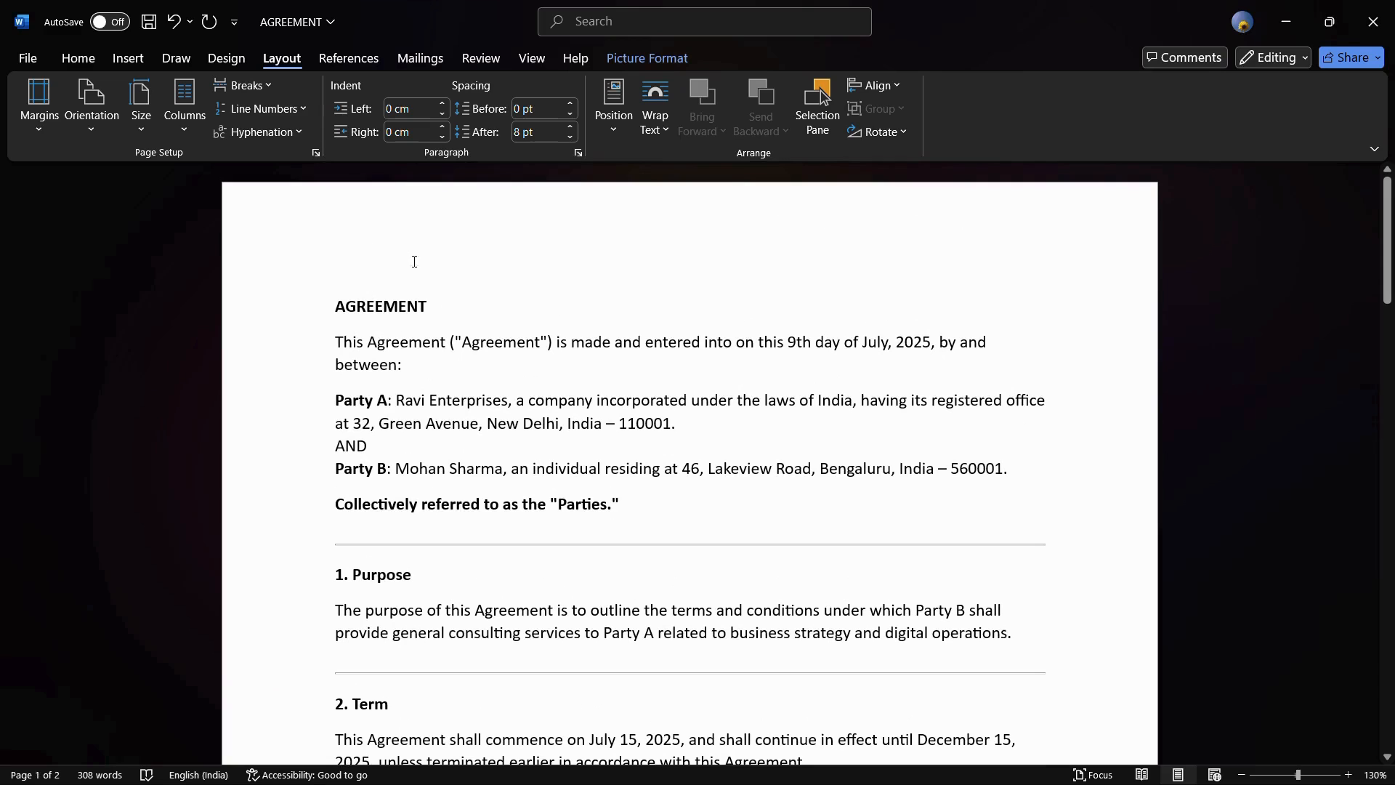
{"action": "left_click", "coordinate": [38, 104]}
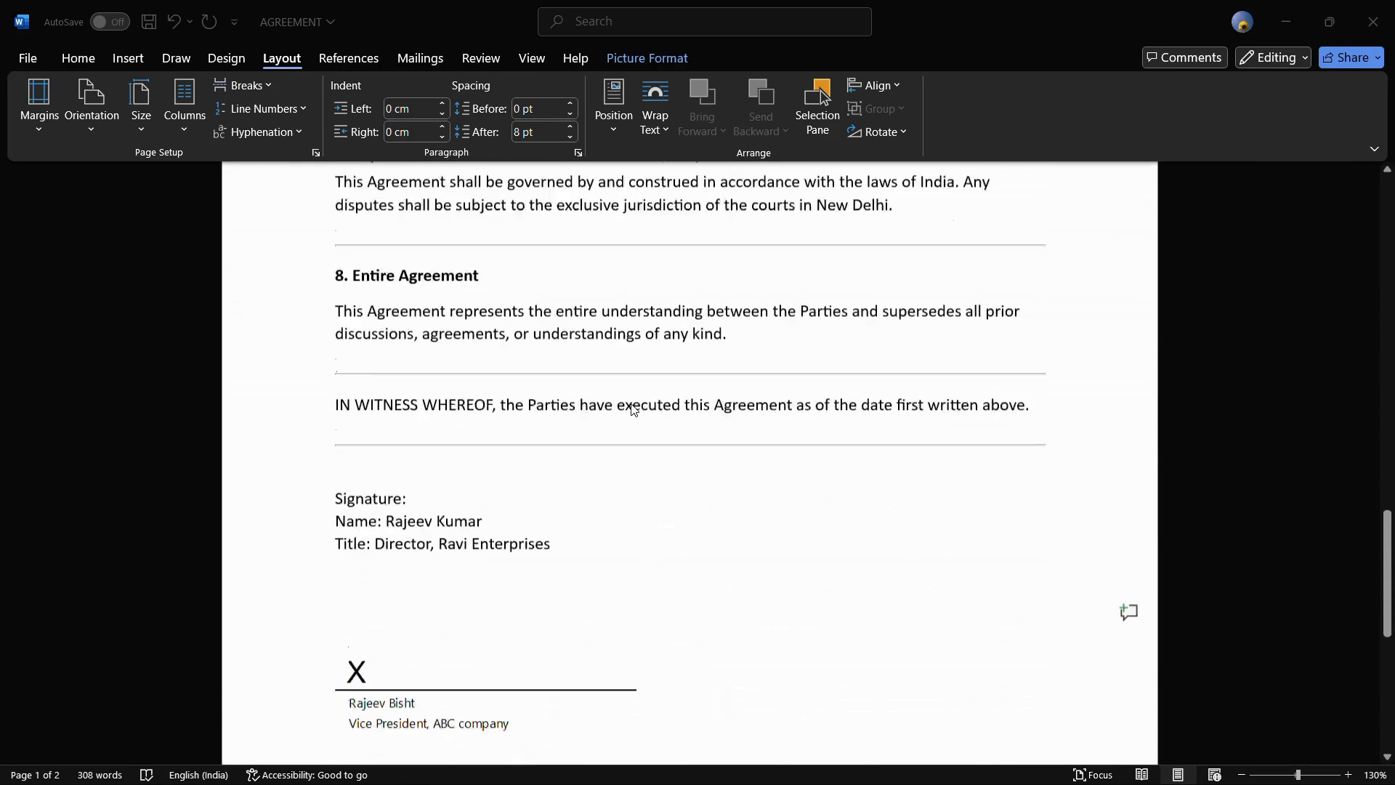
{"action": "scroll", "scroll_direction": "up", "scroll_amount": 3}
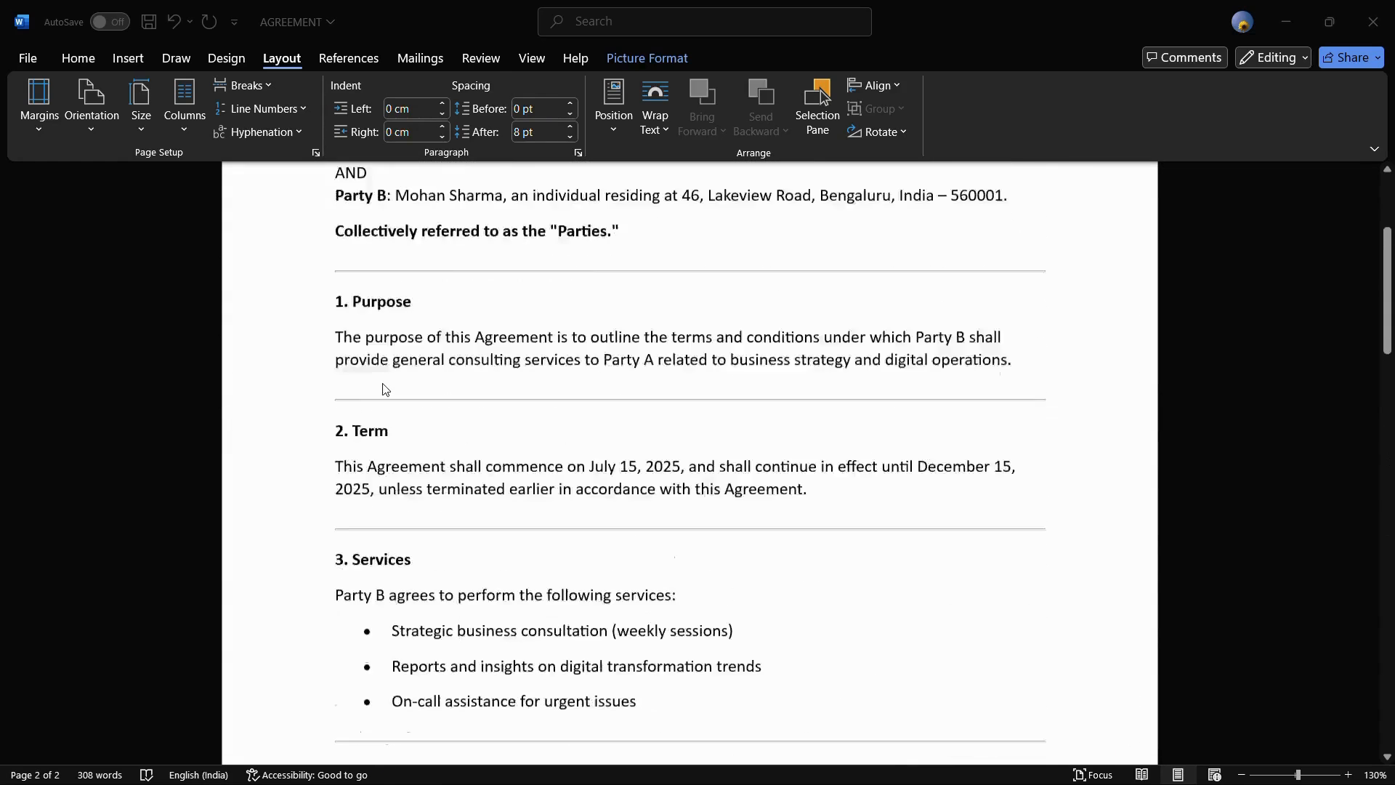
{"action": "scroll", "scroll_direction": "up", "scroll_amount": 3}
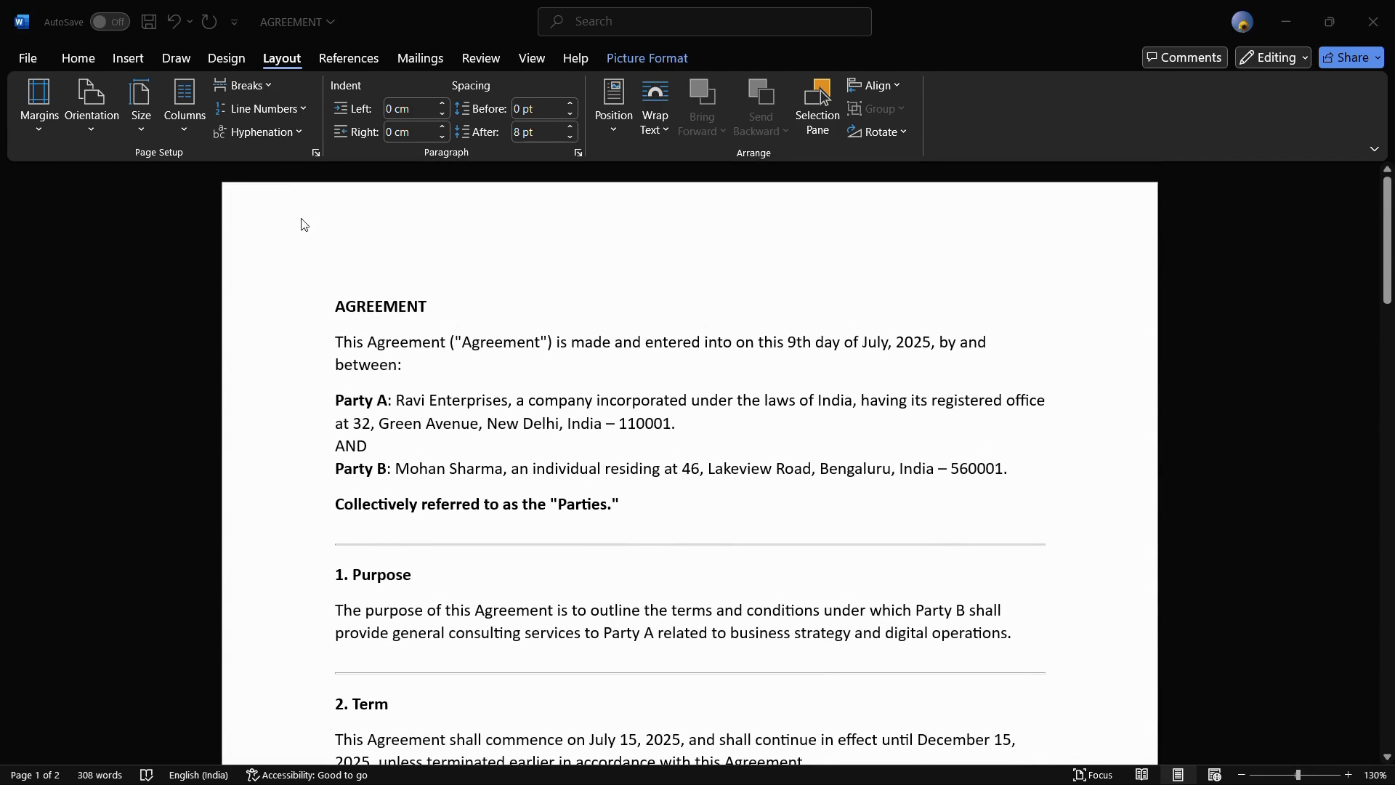
{"action": "mouse_move", "coordinate": [38, 104]}
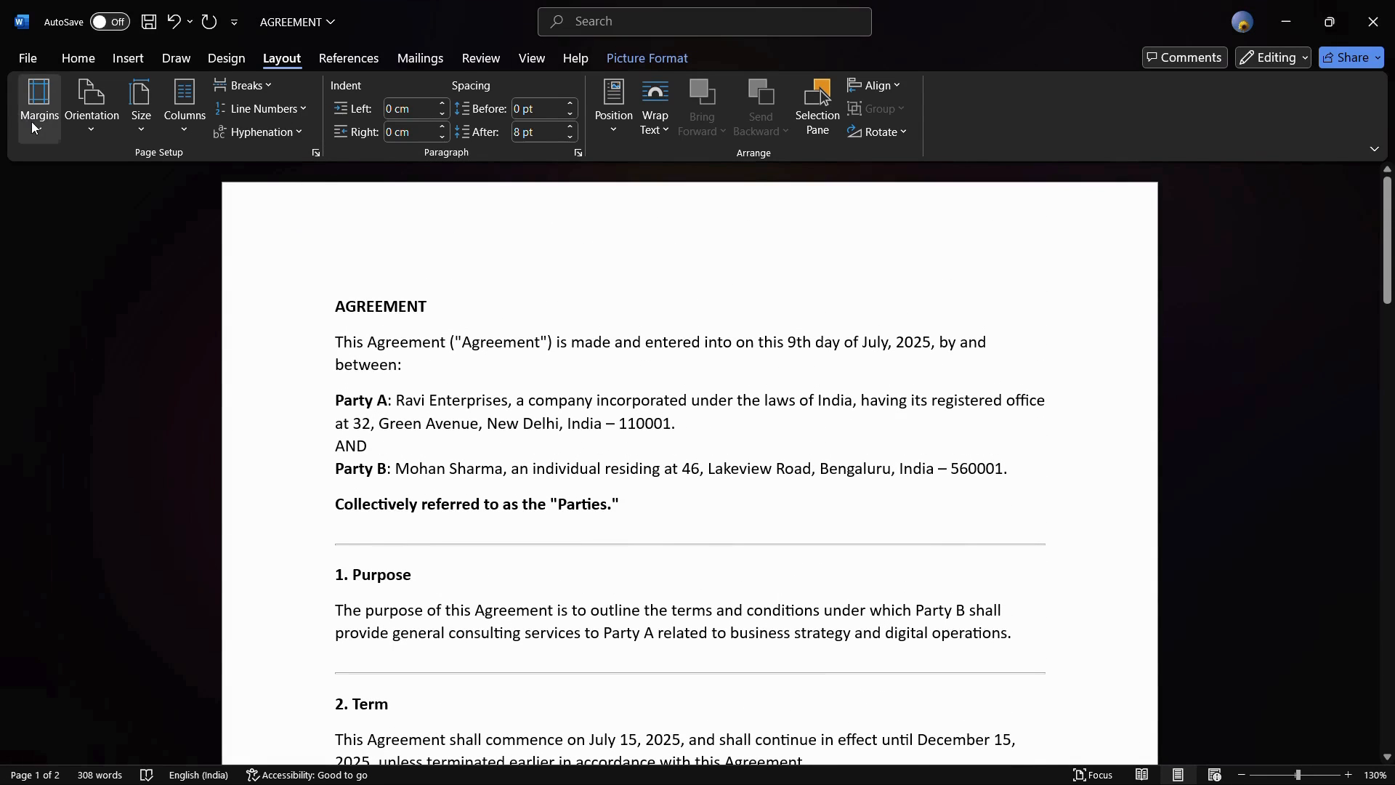
- Reopen the Margins preset list showing Normal as 2.54 cm on every side
{"action": "left_click", "coordinate": [37, 102]}
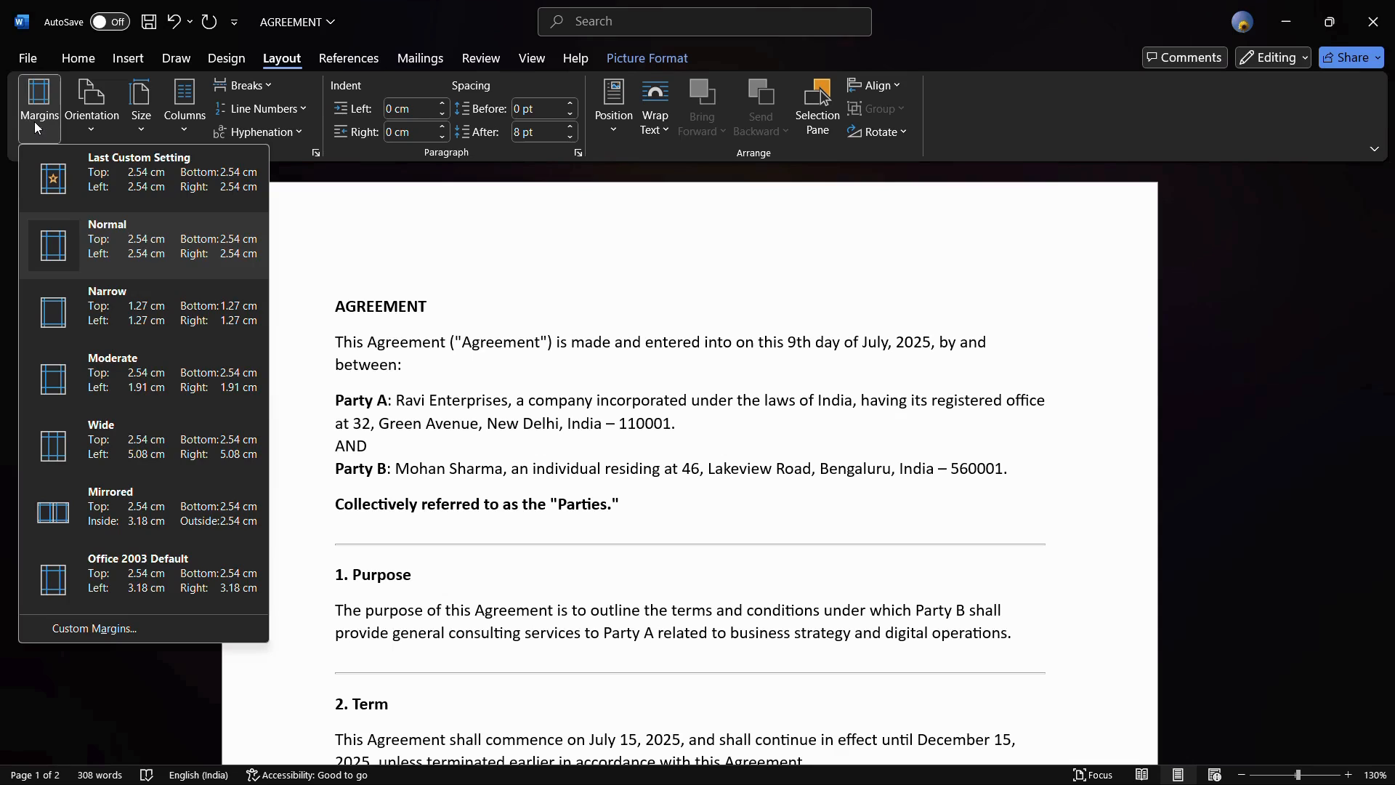
{"action": "mouse_move", "coordinate": [118, 237]}
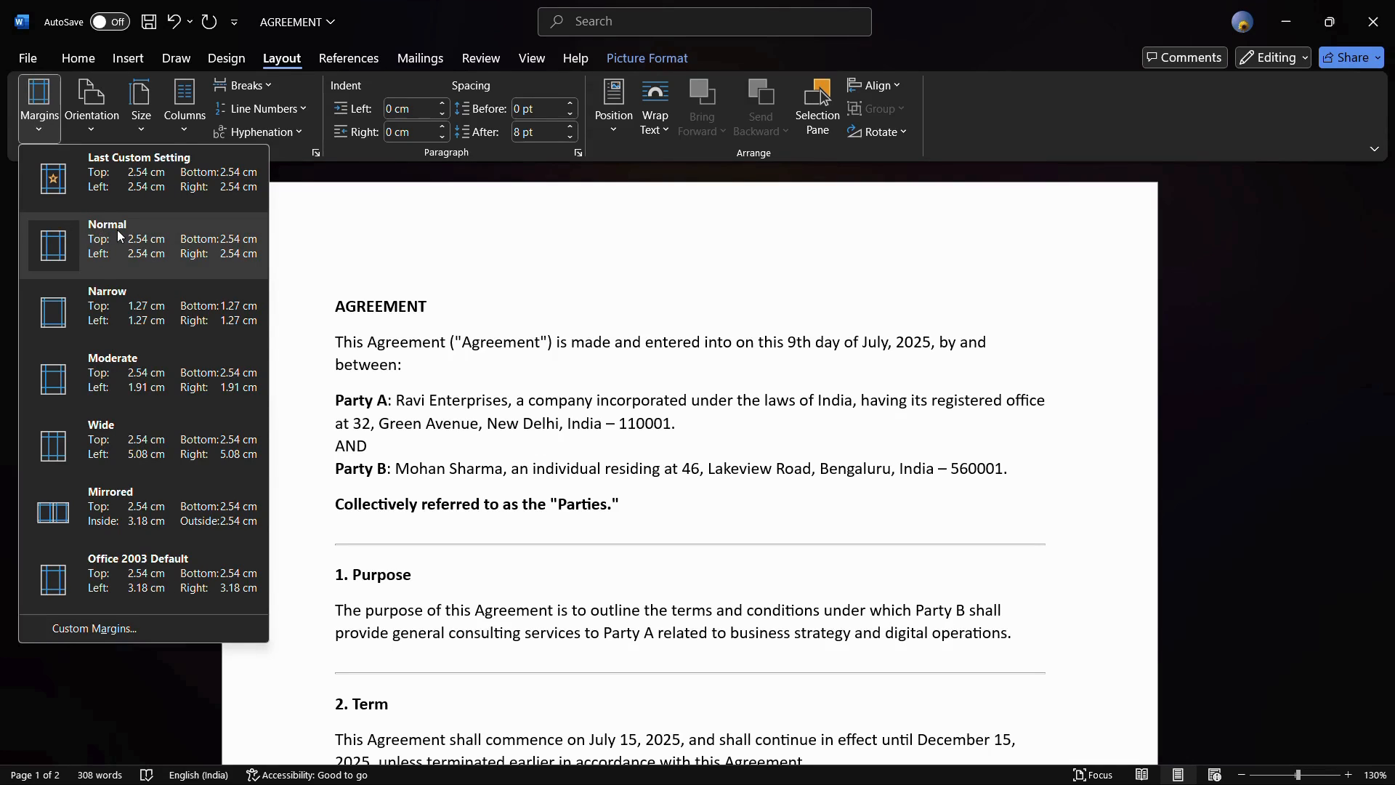
{"action": "mouse_move", "coordinate": [162, 247]}
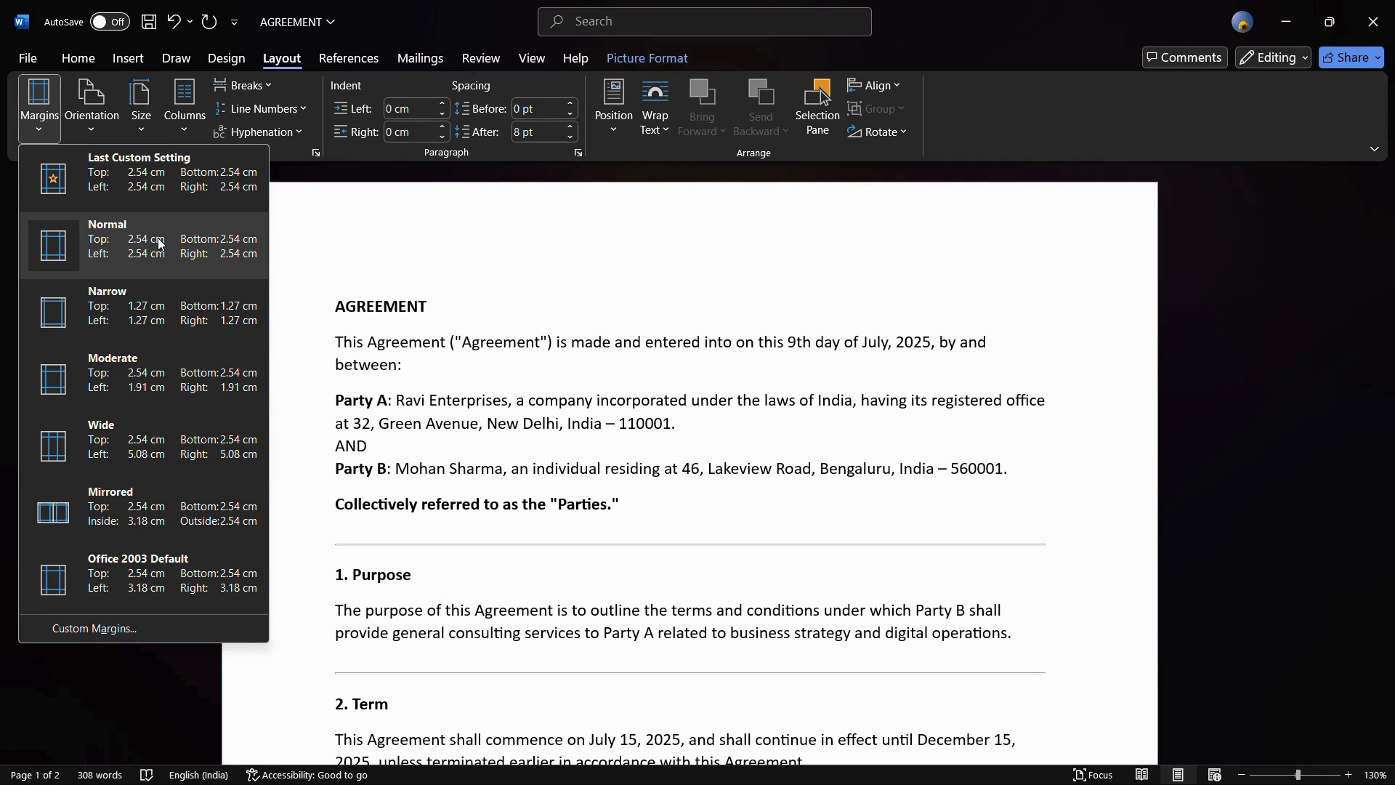
{"action": "mouse_move", "coordinate": [140, 248]}
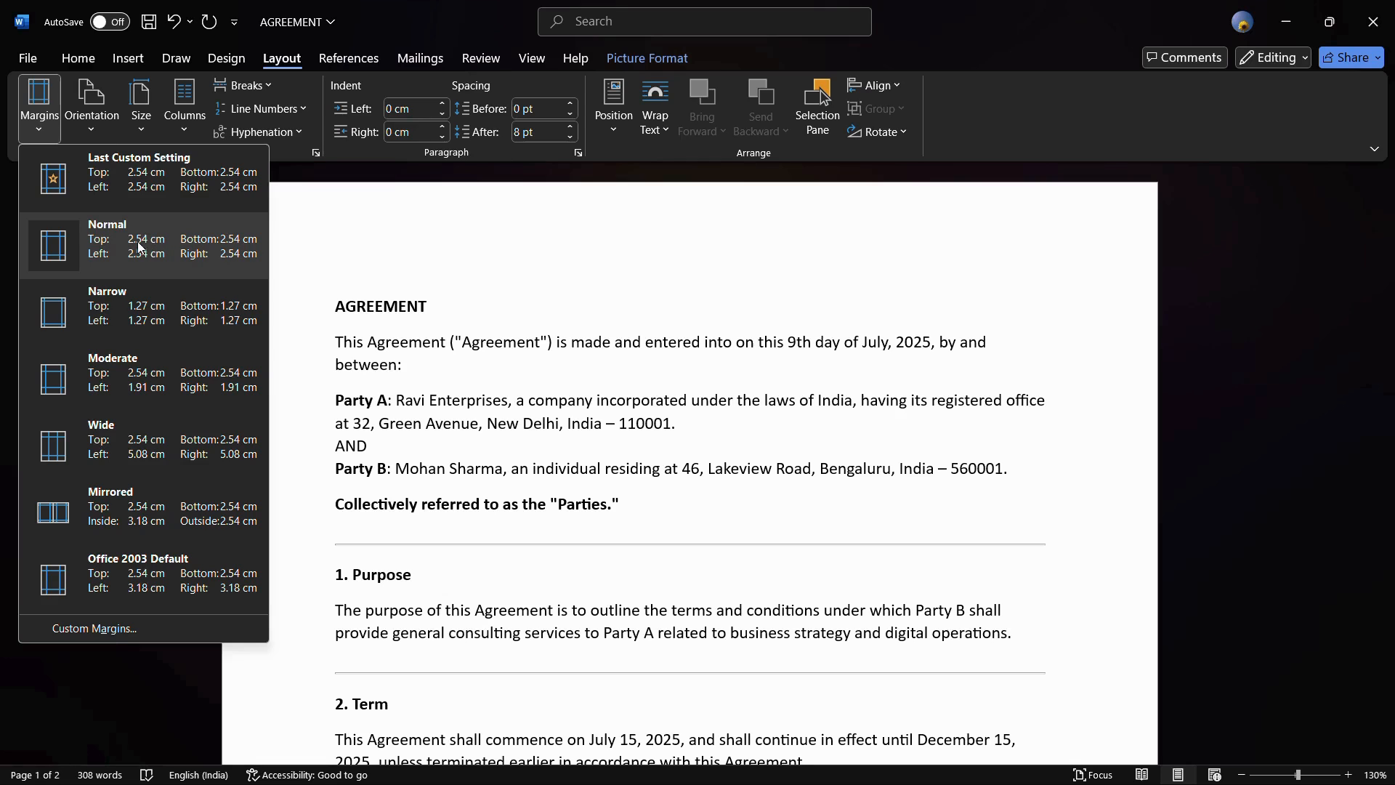
{"action": "mouse_move", "coordinate": [250, 249]}
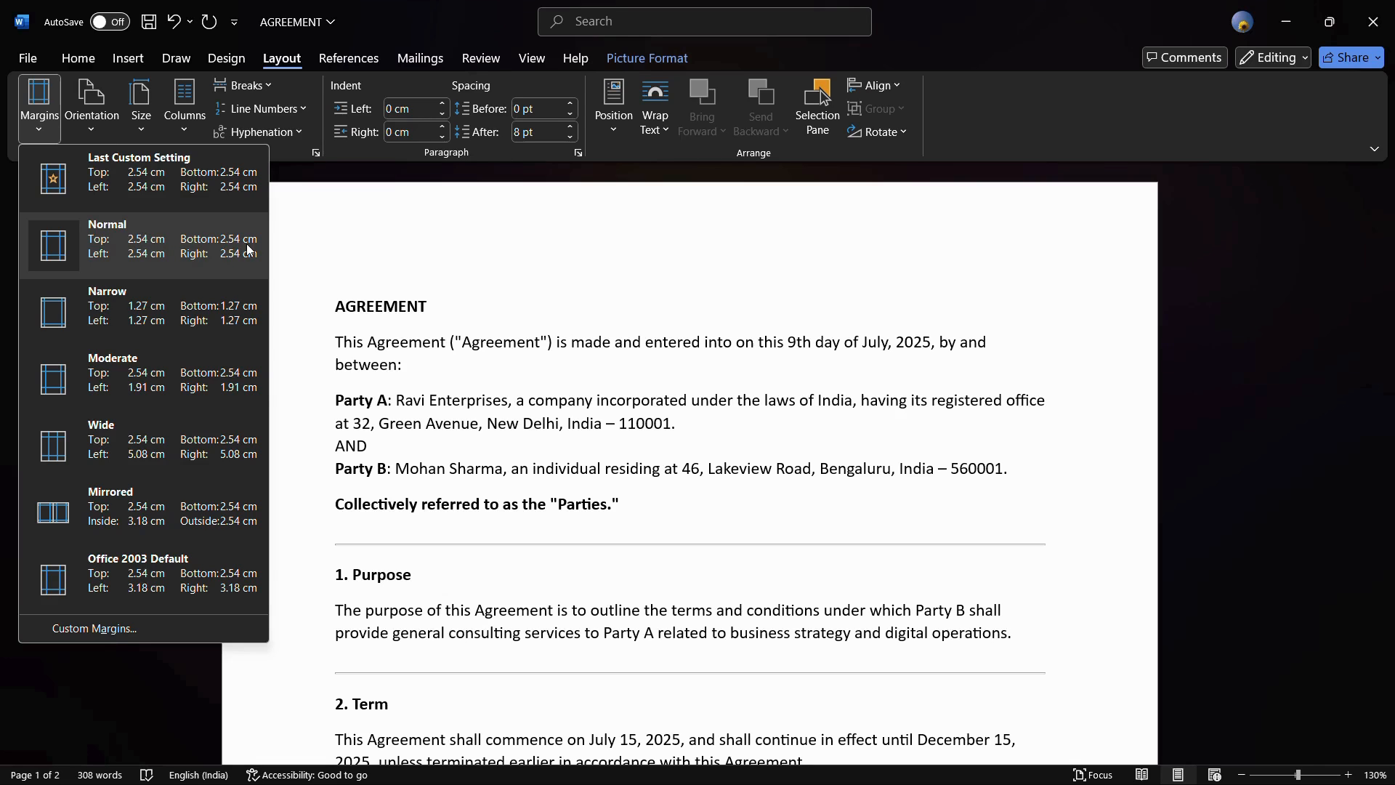
{"action": "mouse_move", "coordinate": [143, 239]}
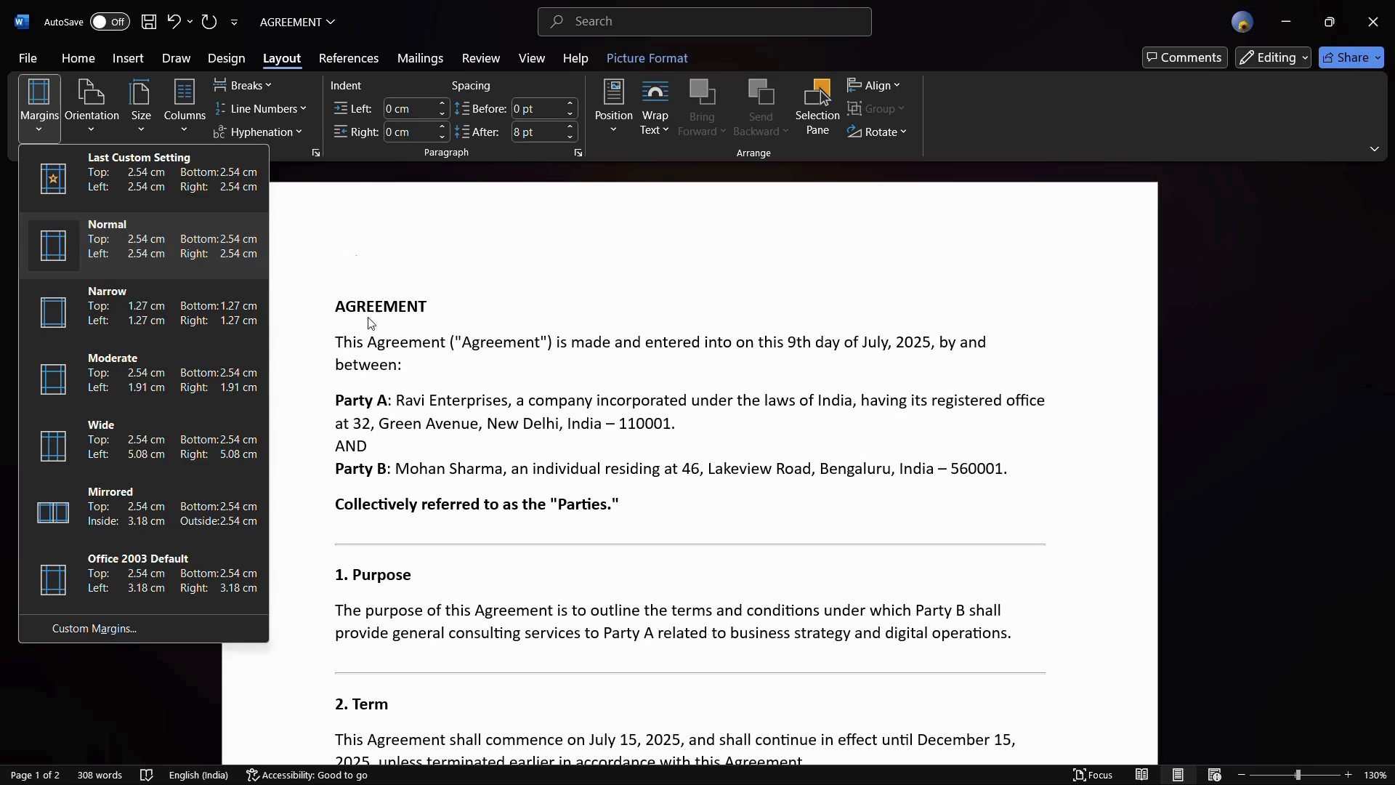
{"action": "mouse_move", "coordinate": [166, 238]}
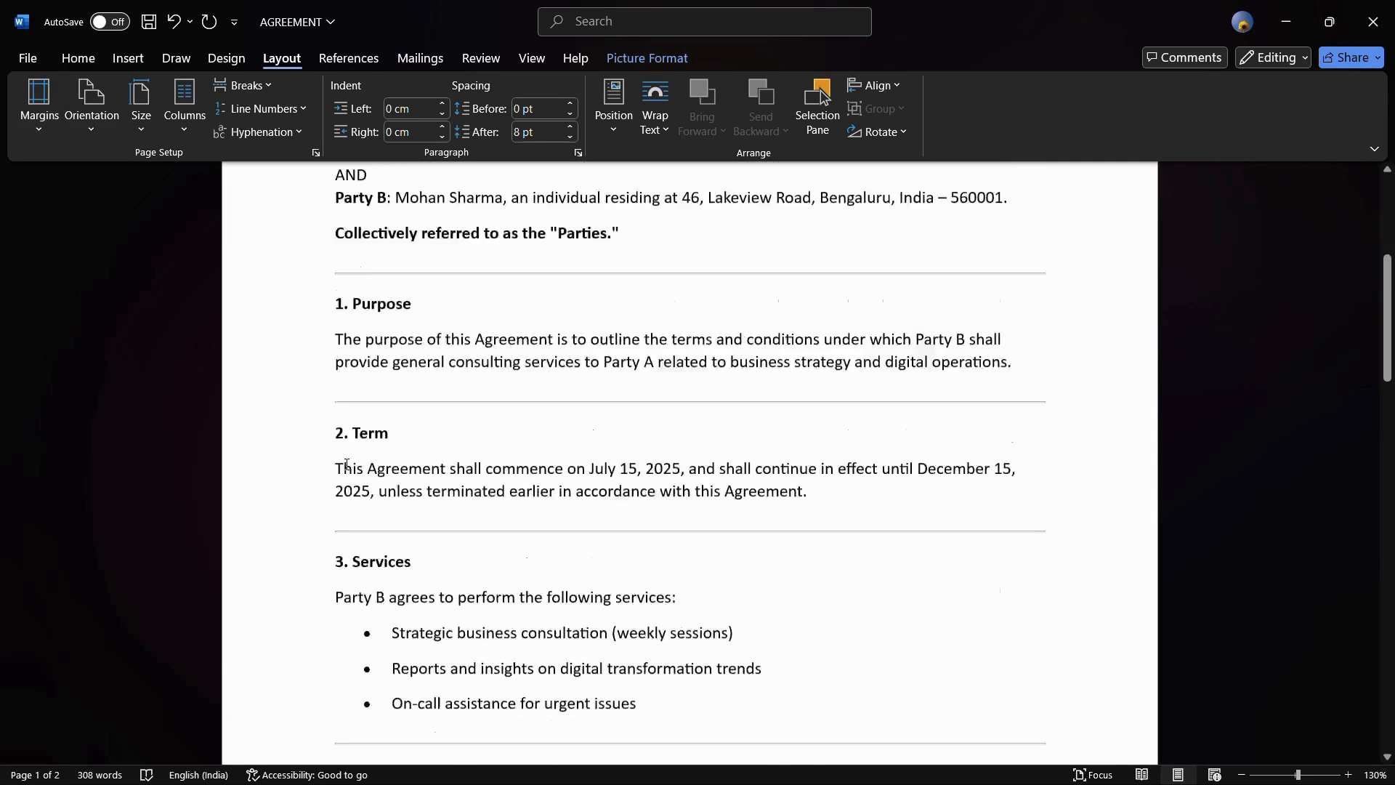
- Dismiss the presets and scroll the agreement back to the top
{"action": "scroll", "scroll_direction": "down", "scroll_amount": 3}
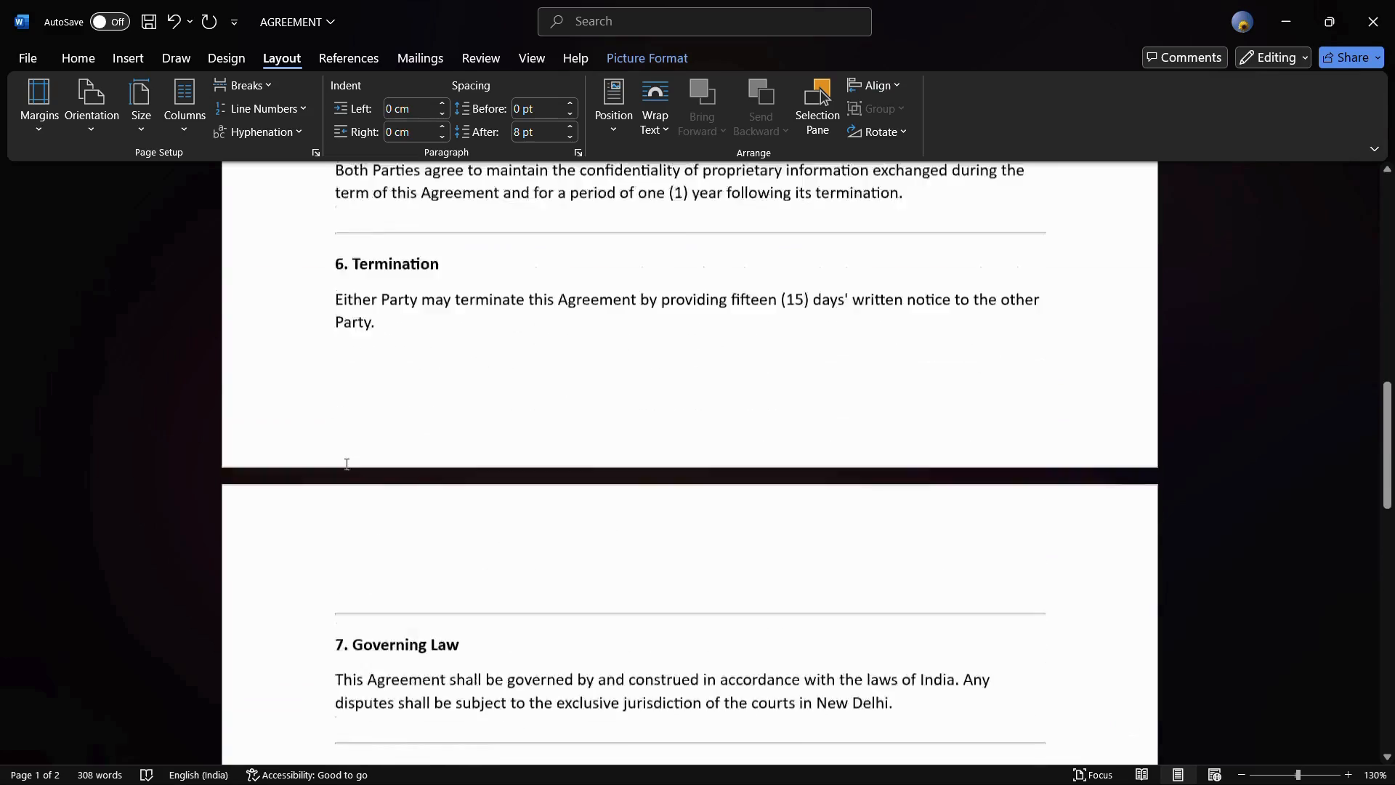
{"action": "scroll", "scroll_direction": "up", "scroll_amount": 3}
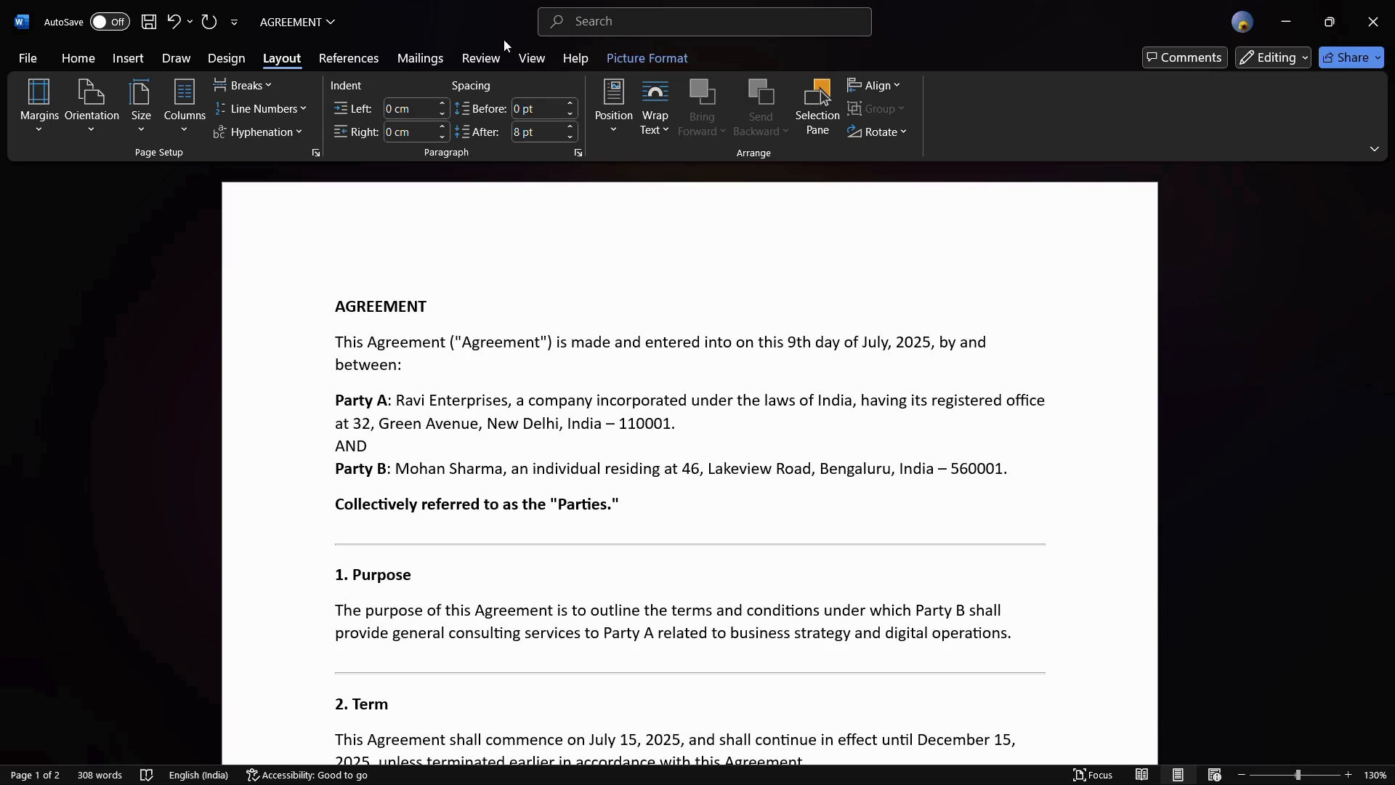
{"action": "mouse_move", "coordinate": [595, 42]}
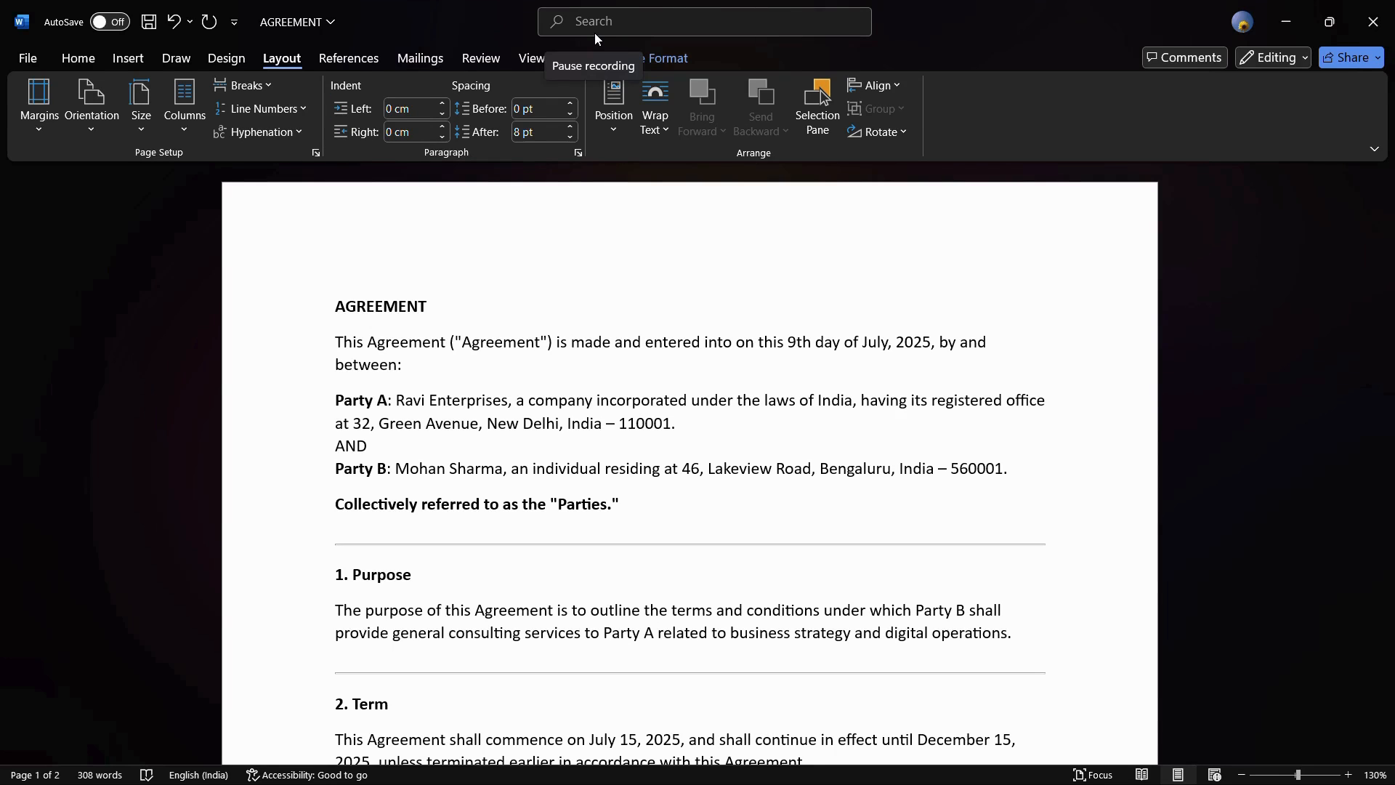